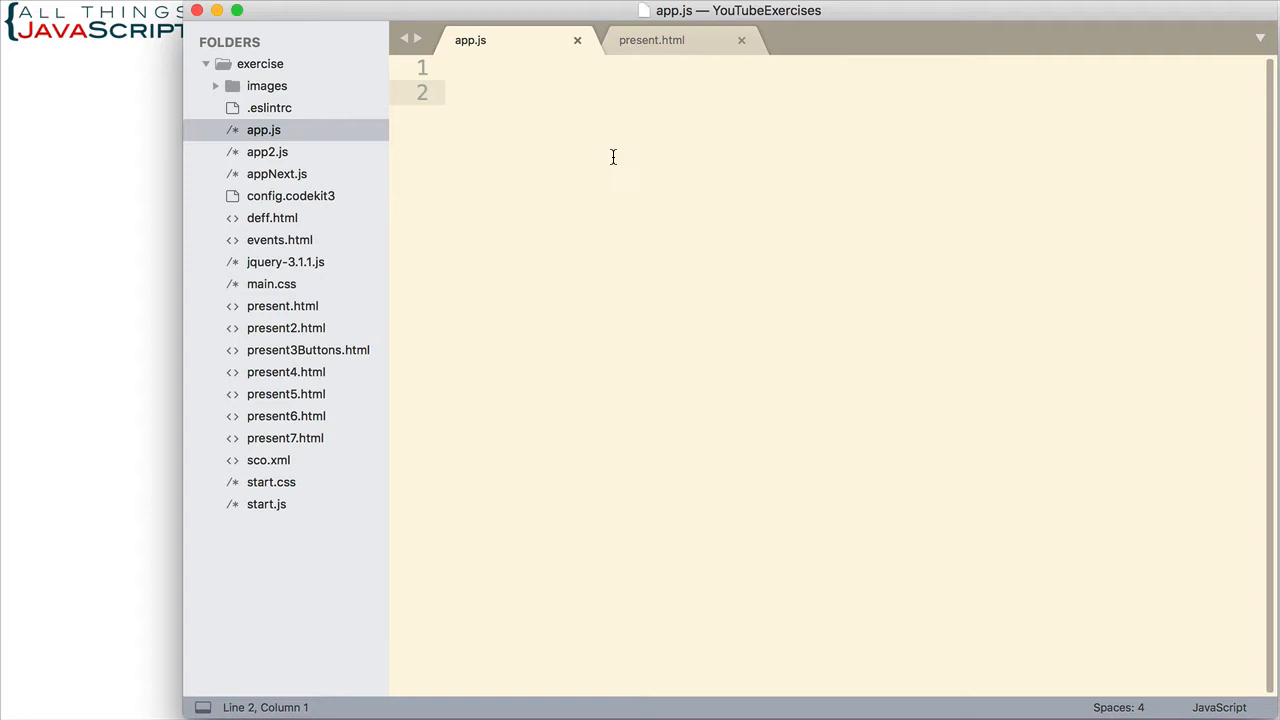
pyautogui.moveTo(604, 144)
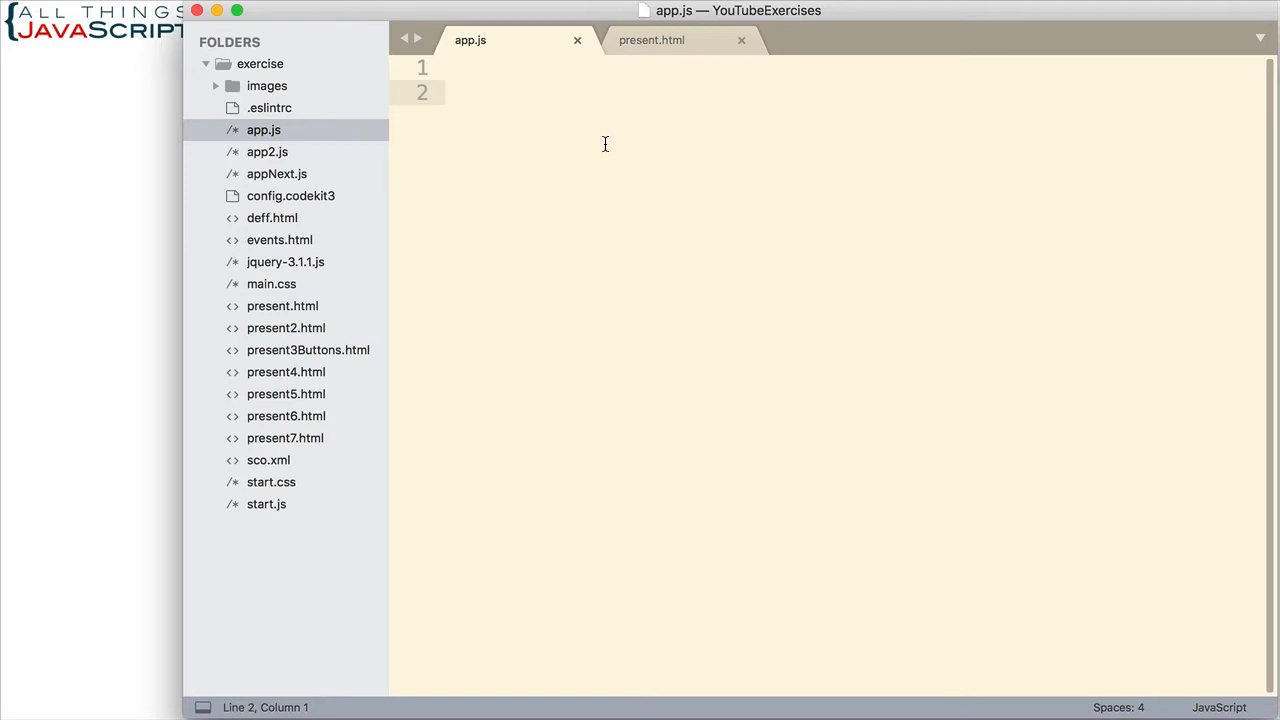
# Insert the "use strict"; directive at the top of app.js
pyautogui.write('"use s')
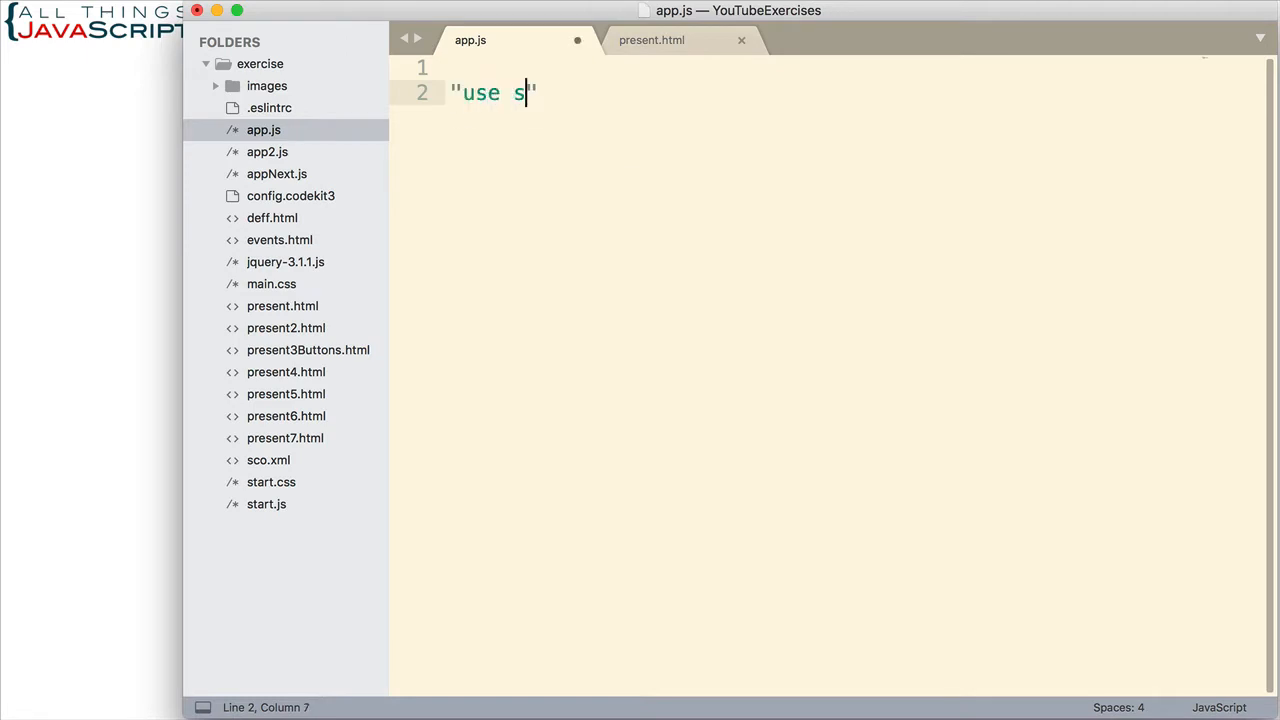
pyautogui.write('trict";')
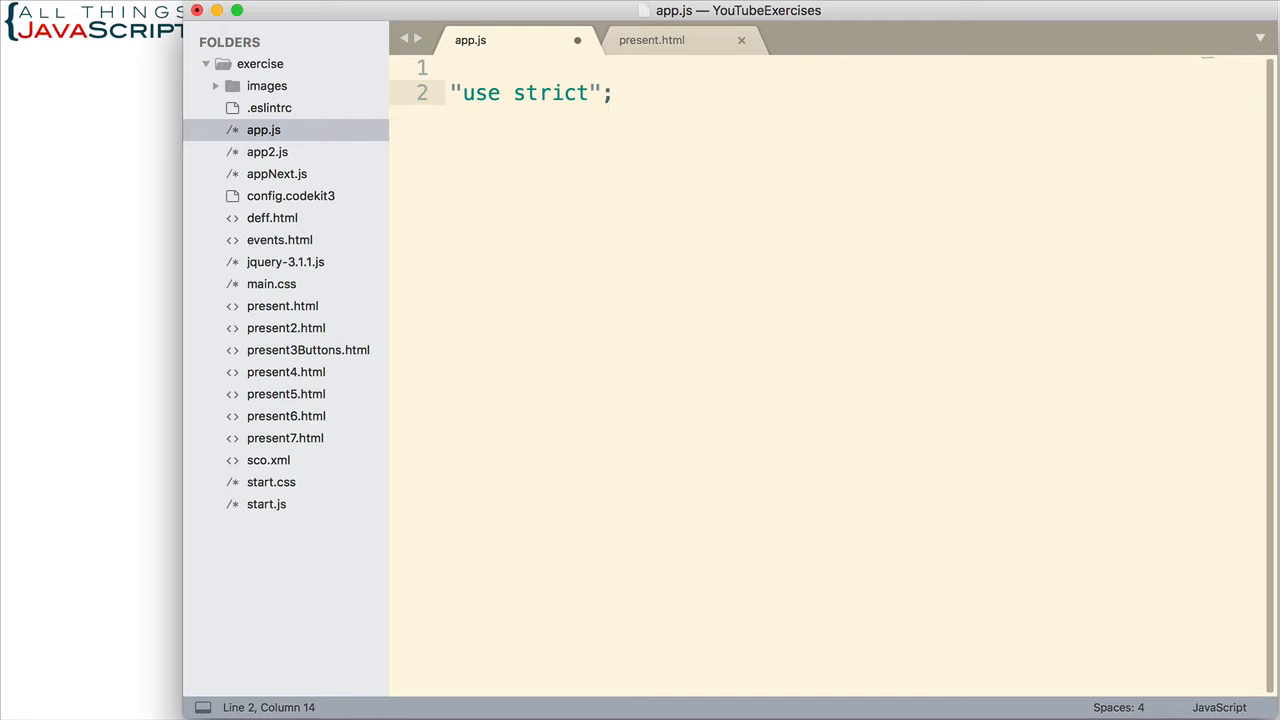
# Add let test = function() { "use strict"; } below the global directive
pyautogui.write('let')
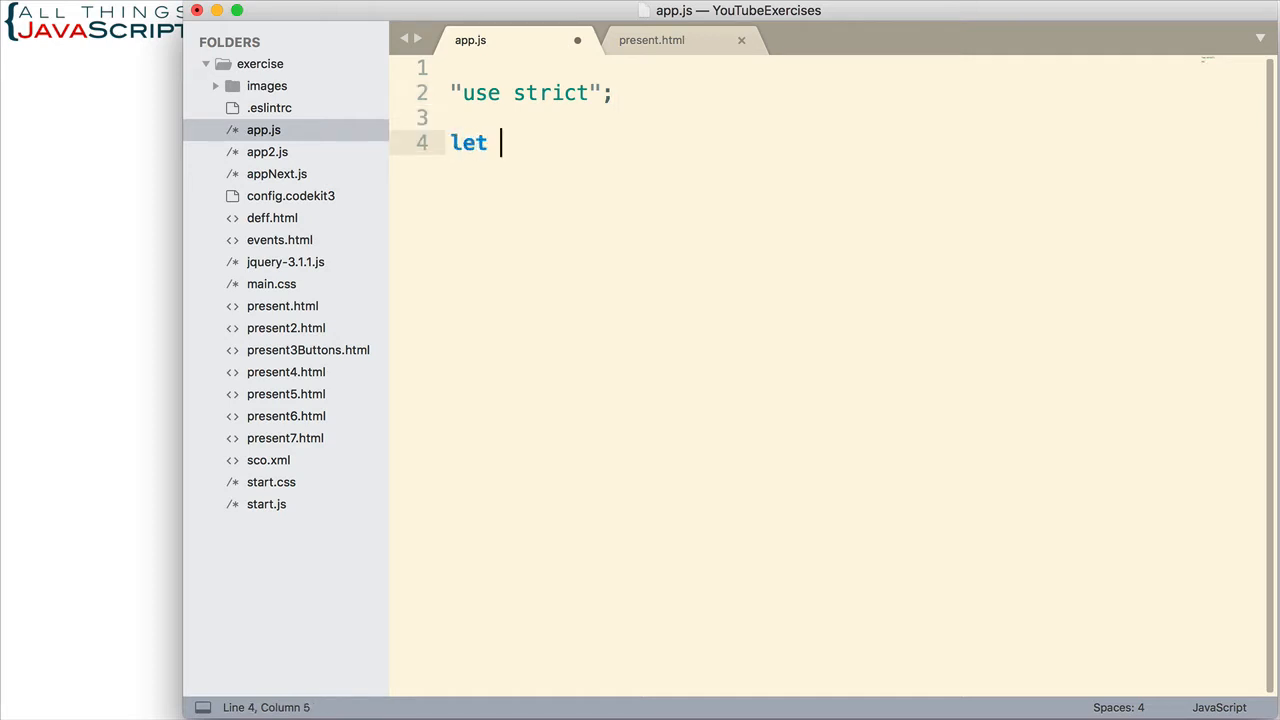
pyautogui.write('test')
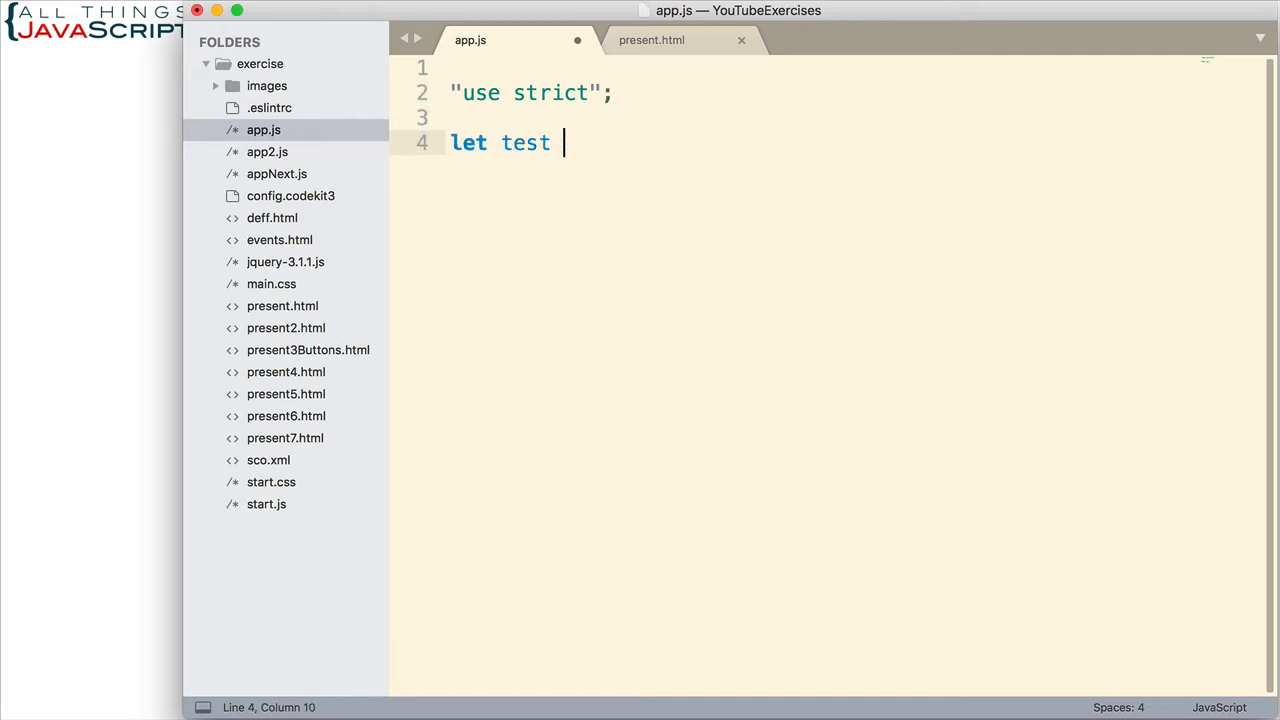
pyautogui.write('= fu')
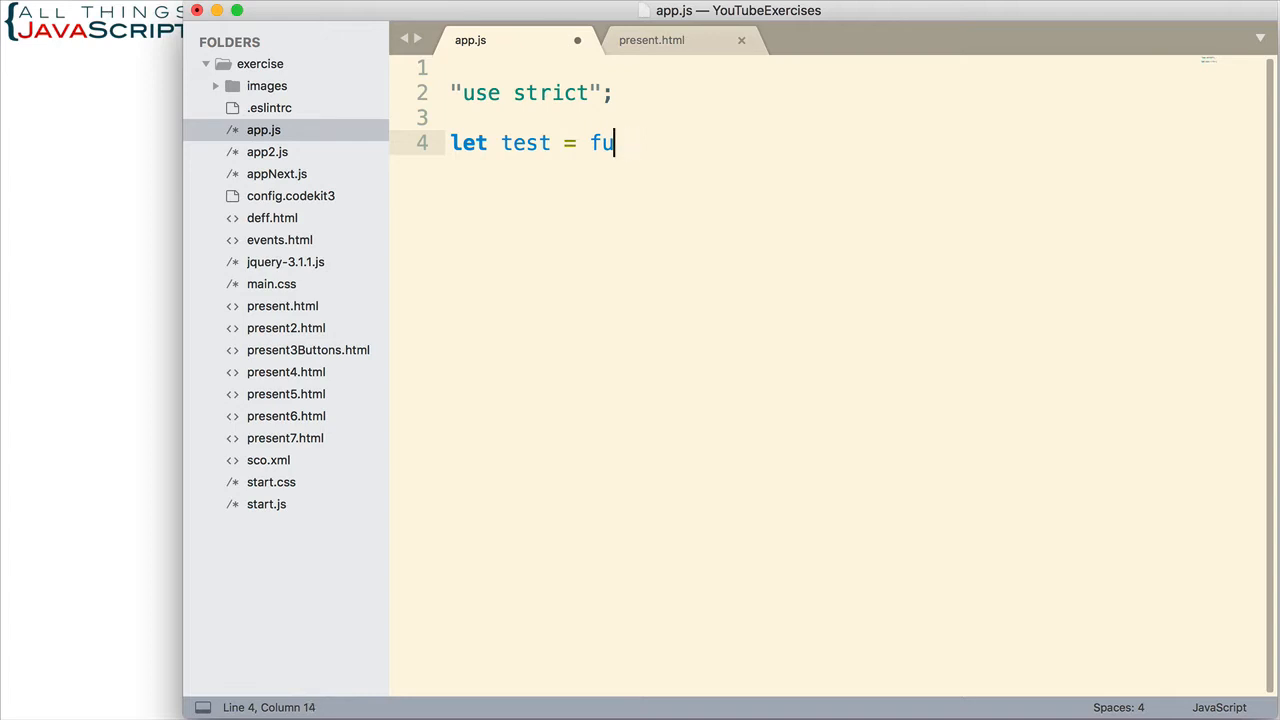
pyautogui.write('nction()')
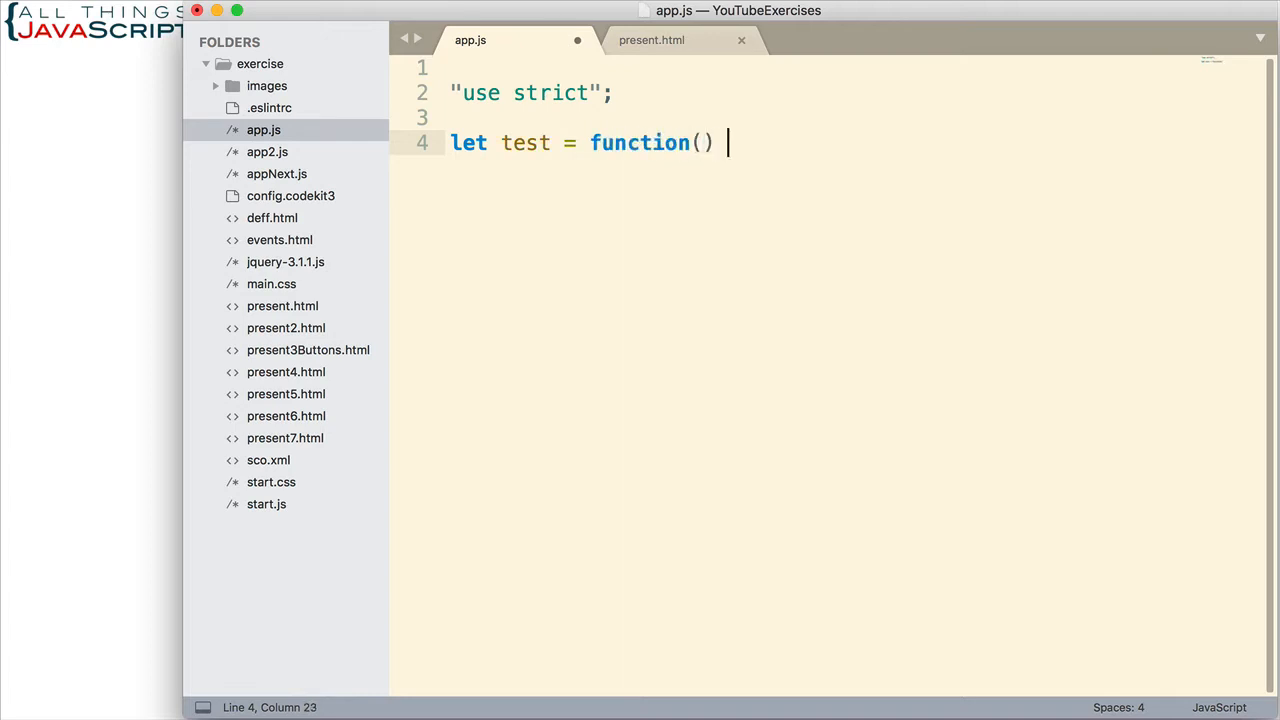
pyautogui.write('{')
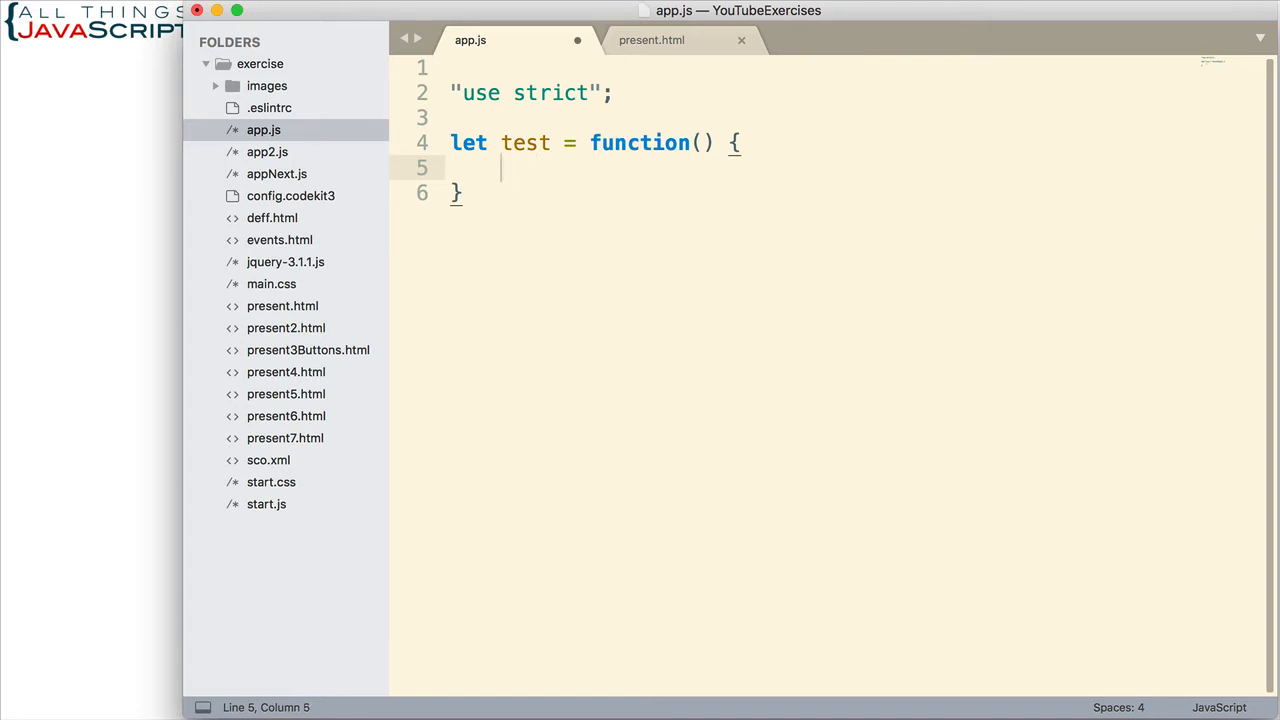
pyautogui.write('"use "')
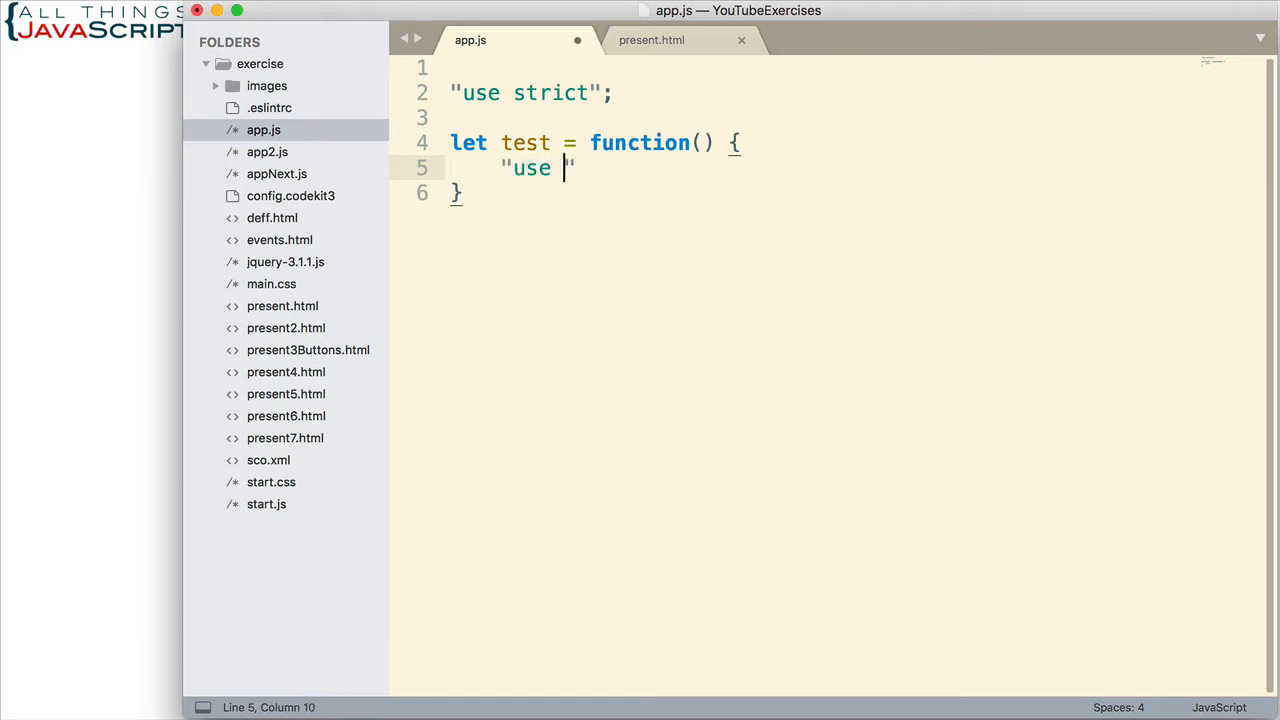
pyautogui.write('strict";')
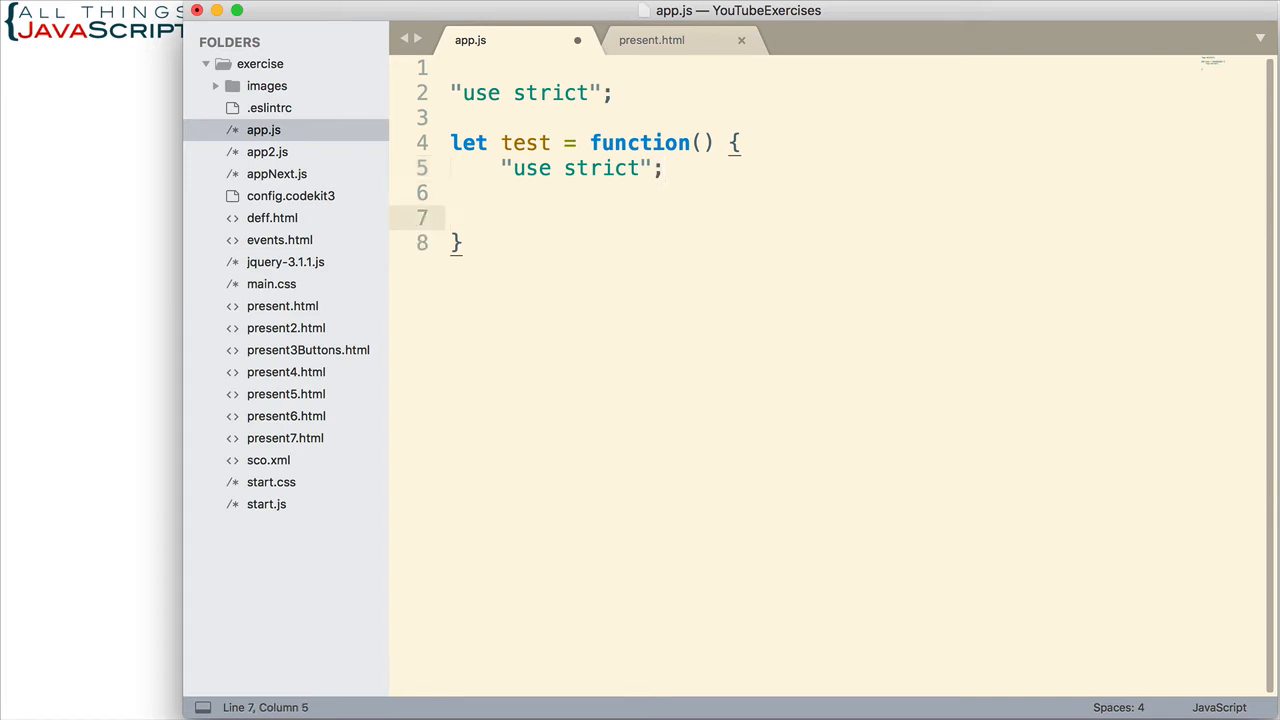
pyautogui.moveTo(470, 243)
pyautogui.write(';')
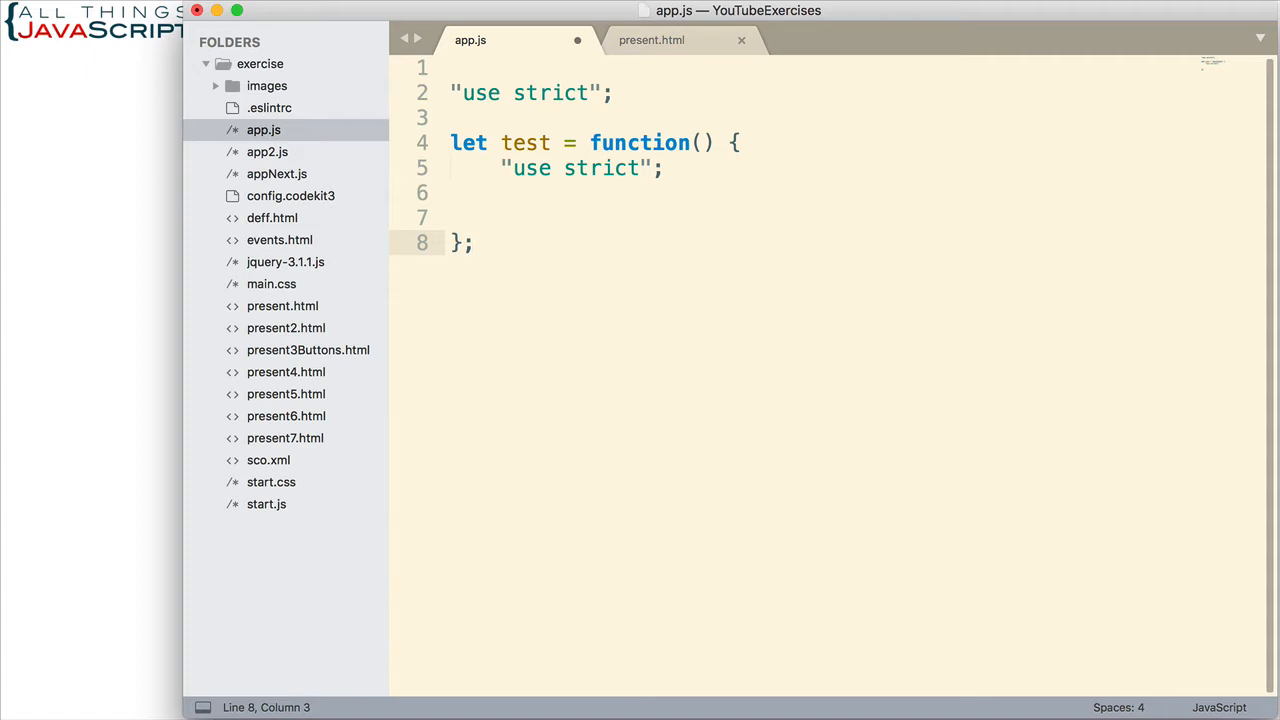
# Place the cursor in app.js near the test function to edit the directives
pyautogui.click(475, 242)
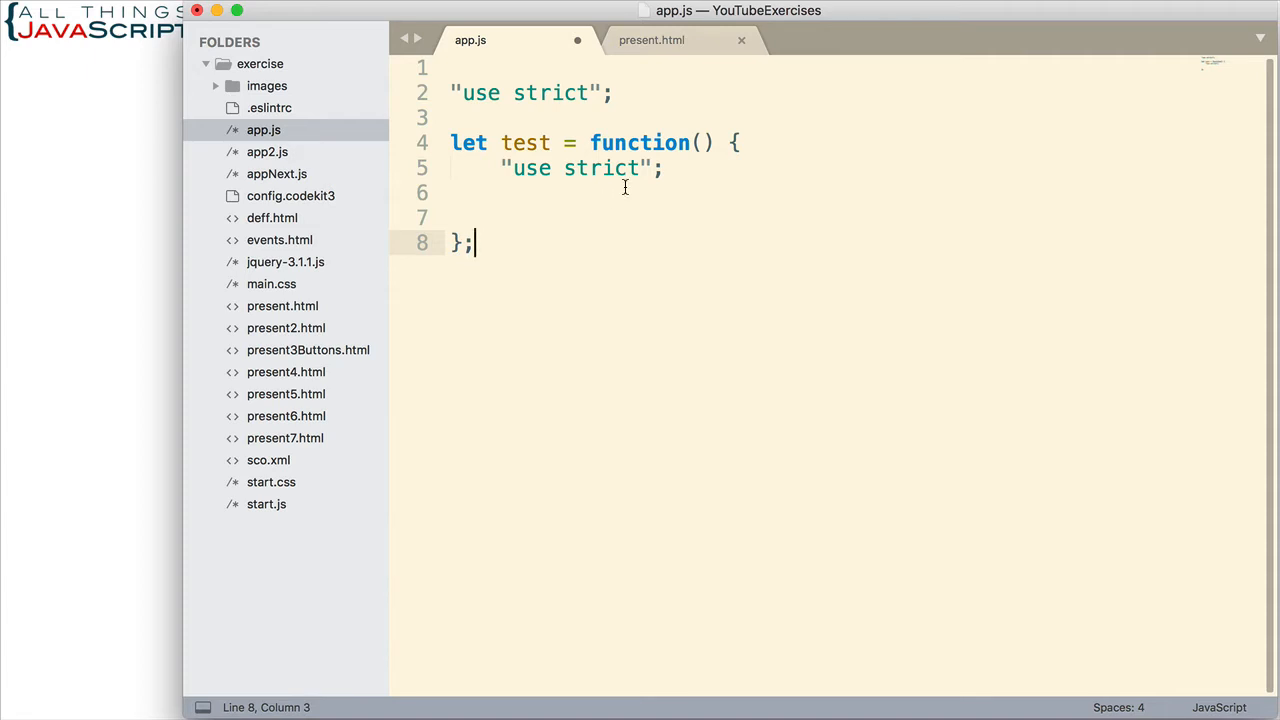
pyautogui.moveTo(609, 191)
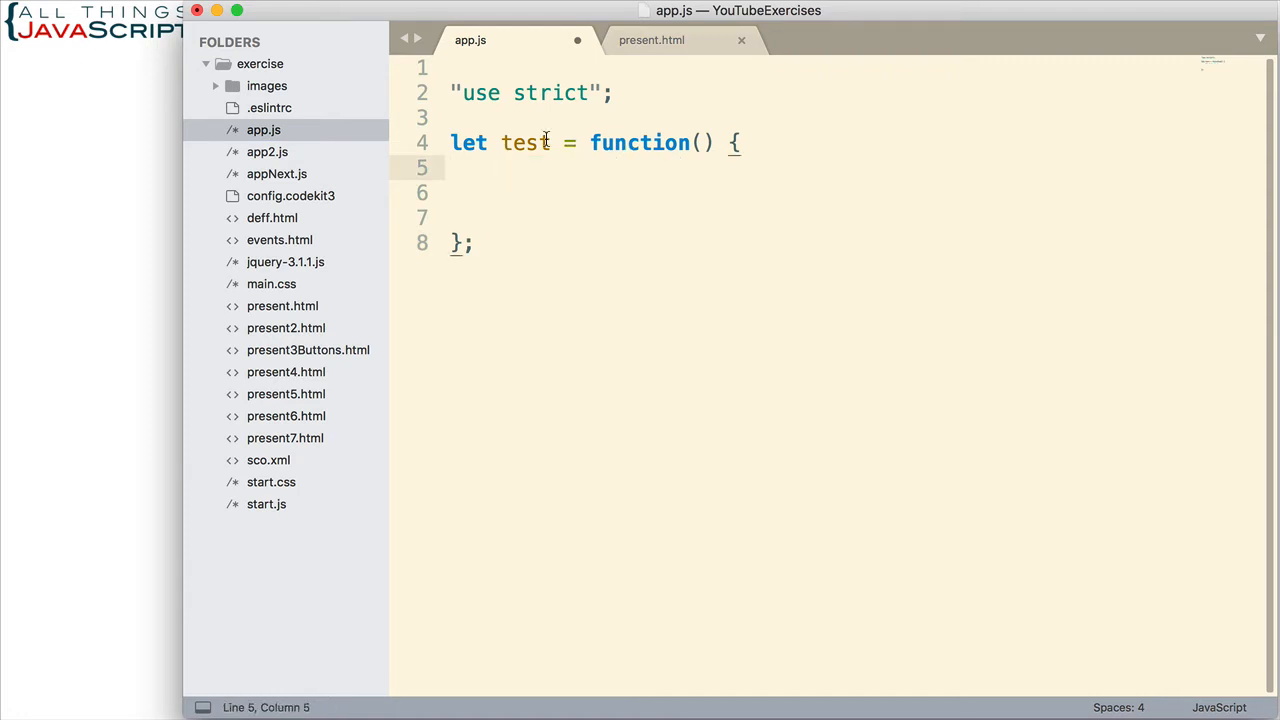
pyautogui.moveTo(447, 99)
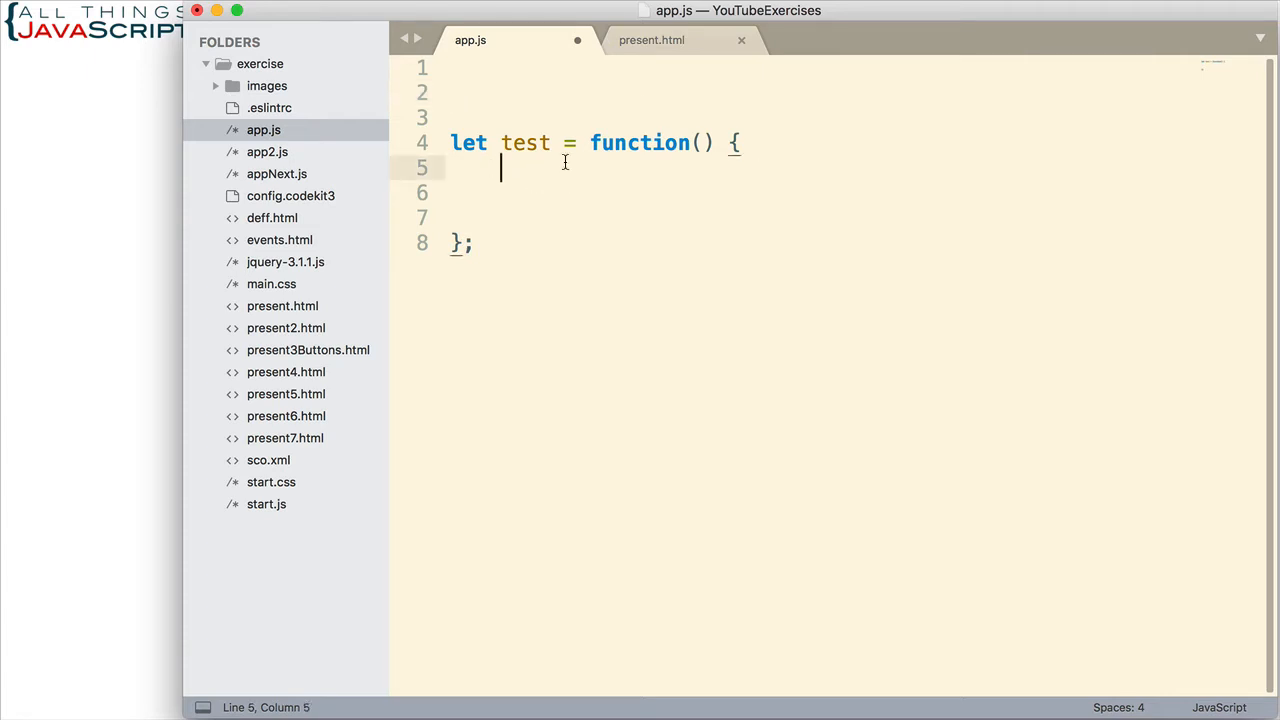
# Add x = 3.14; inside test and a test(); call, then save app.js
pyautogui.write('x = 3')
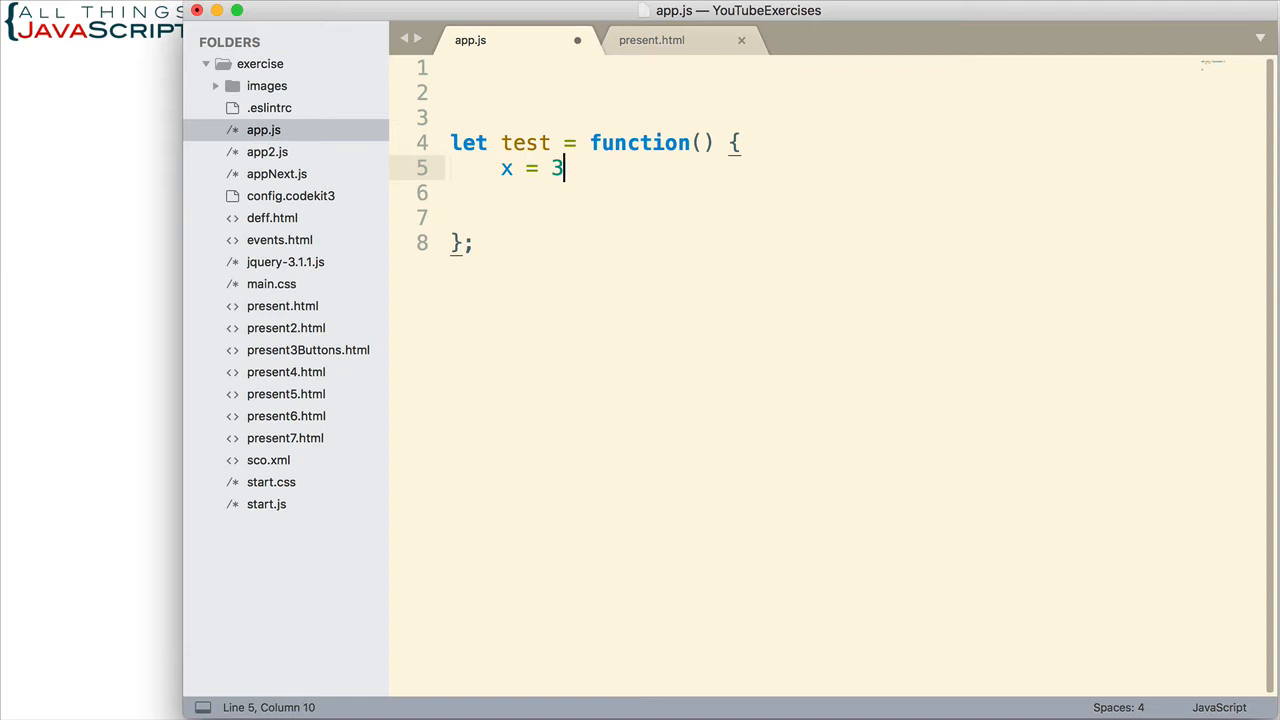
pyautogui.write('.14')
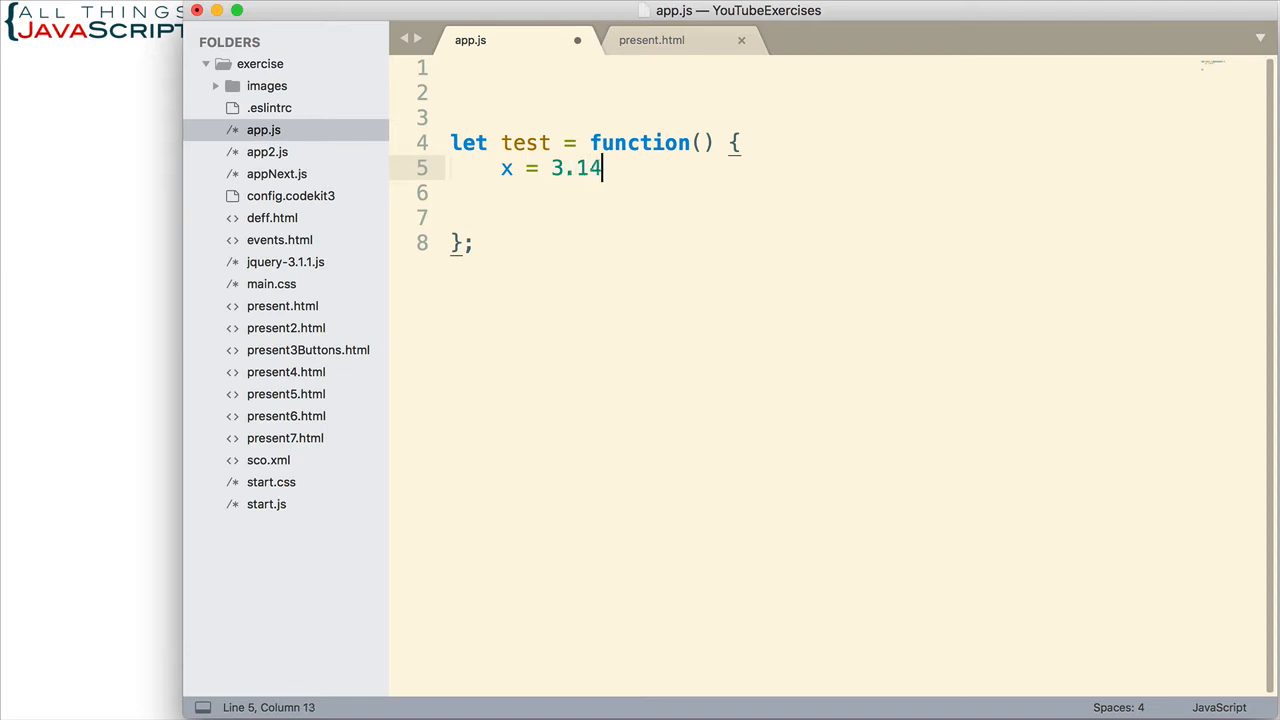
pyautogui.write(';')
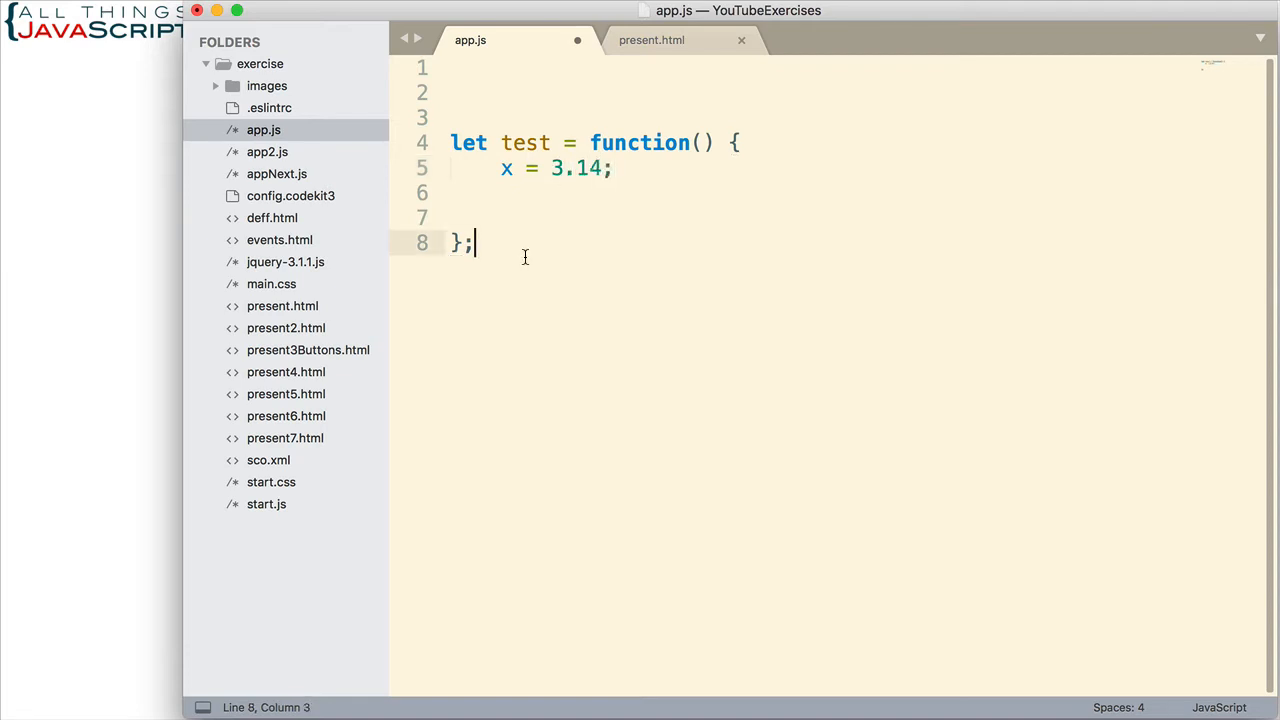
pyautogui.write('test')
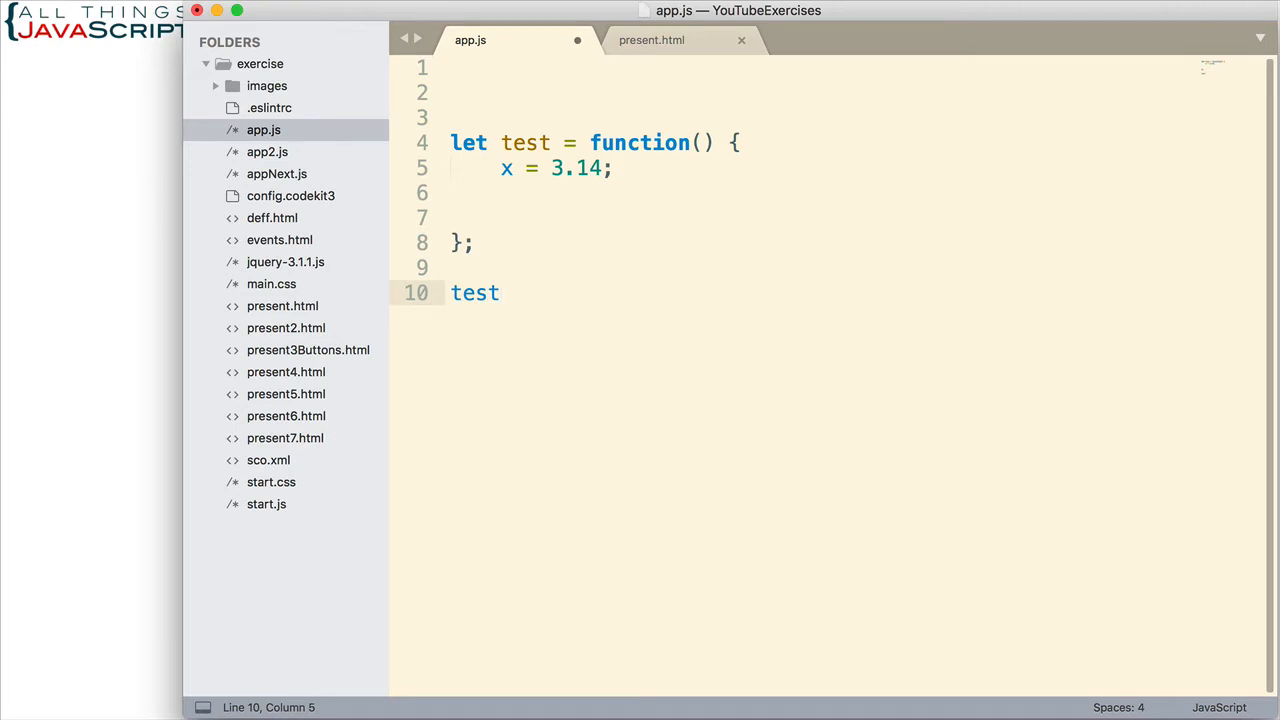
pyautogui.write('();')
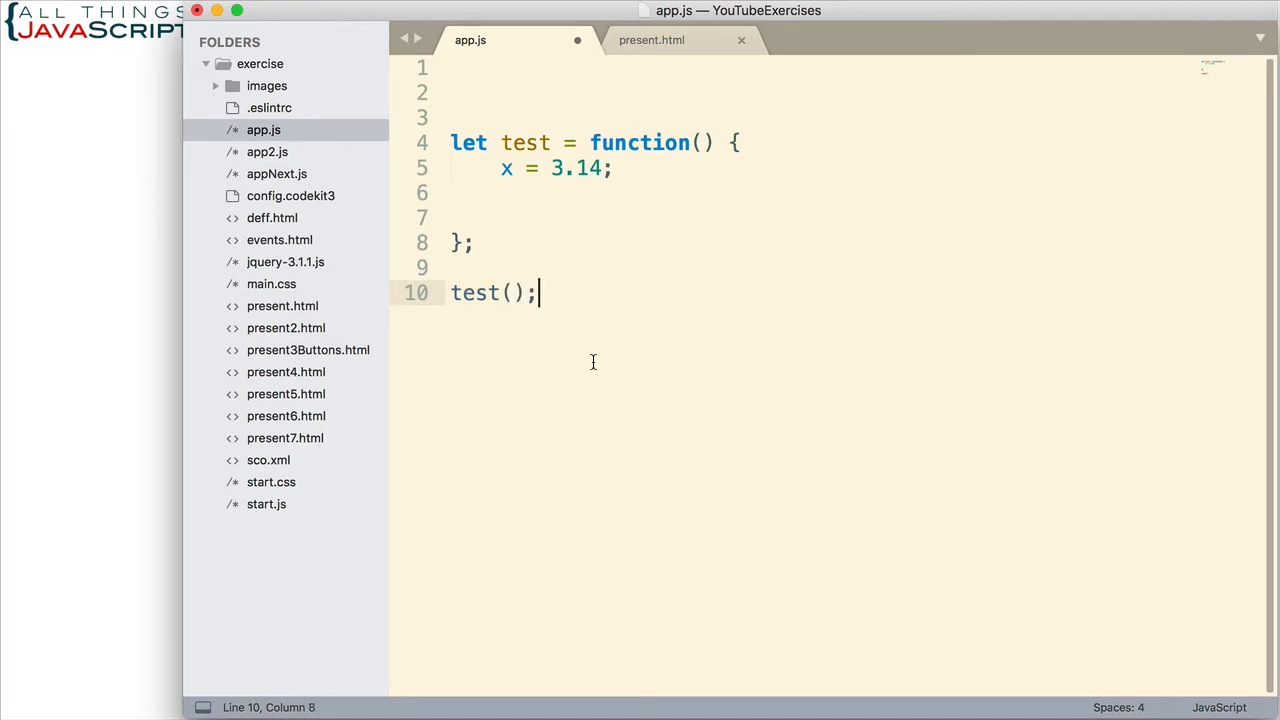
pyautogui.press('cmd+s')
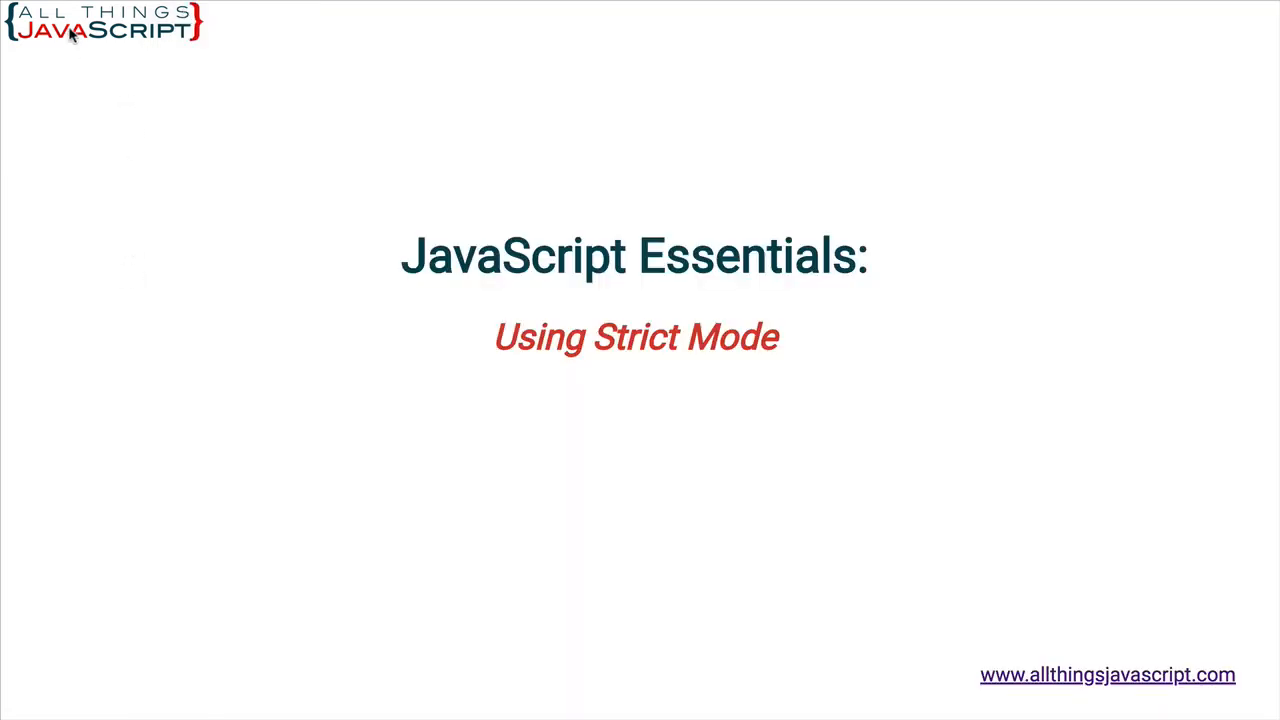
pyautogui.moveTo(260, 174)
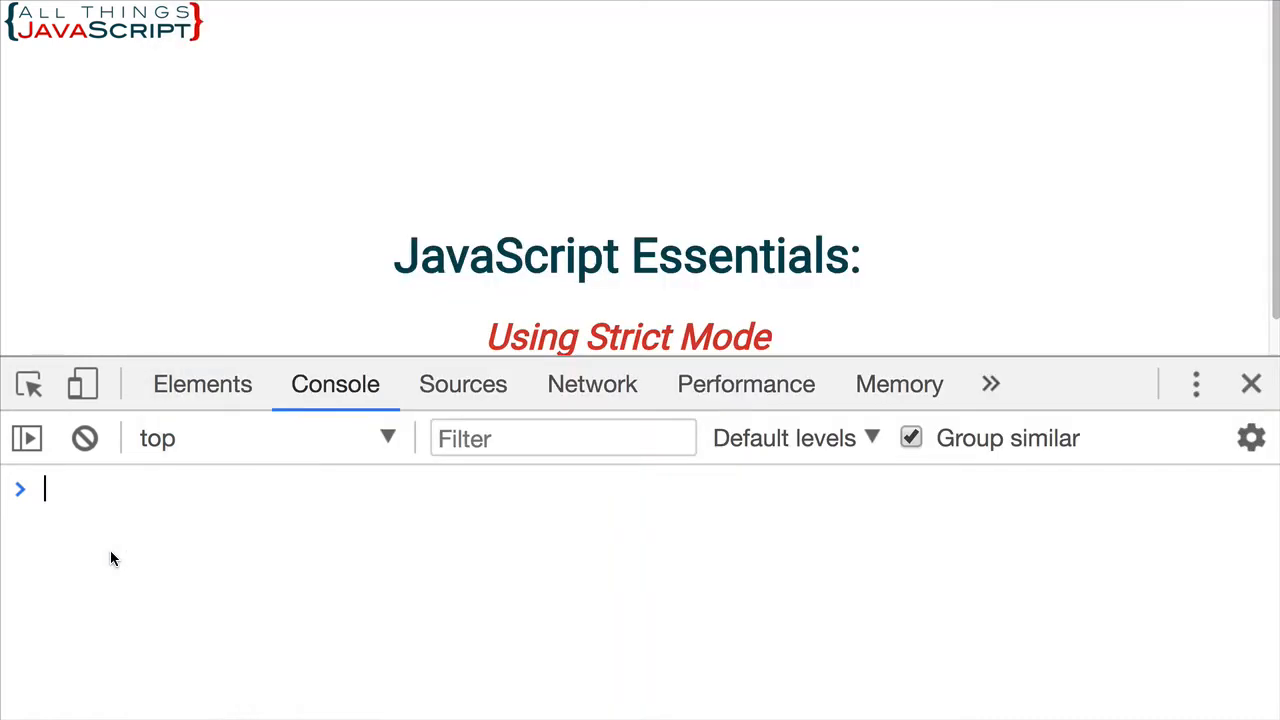
# Evaluate x in the Chrome console, which returns 3.14
pyautogui.write('x')
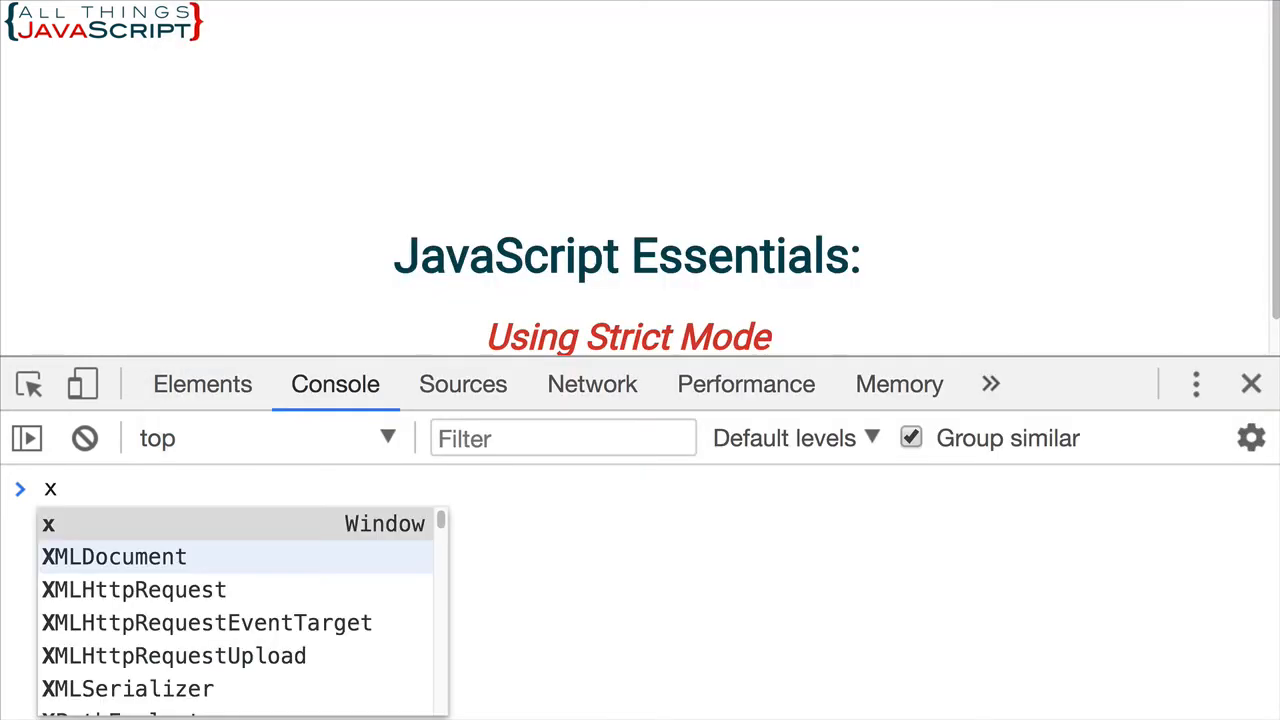
pyautogui.press('Enter')
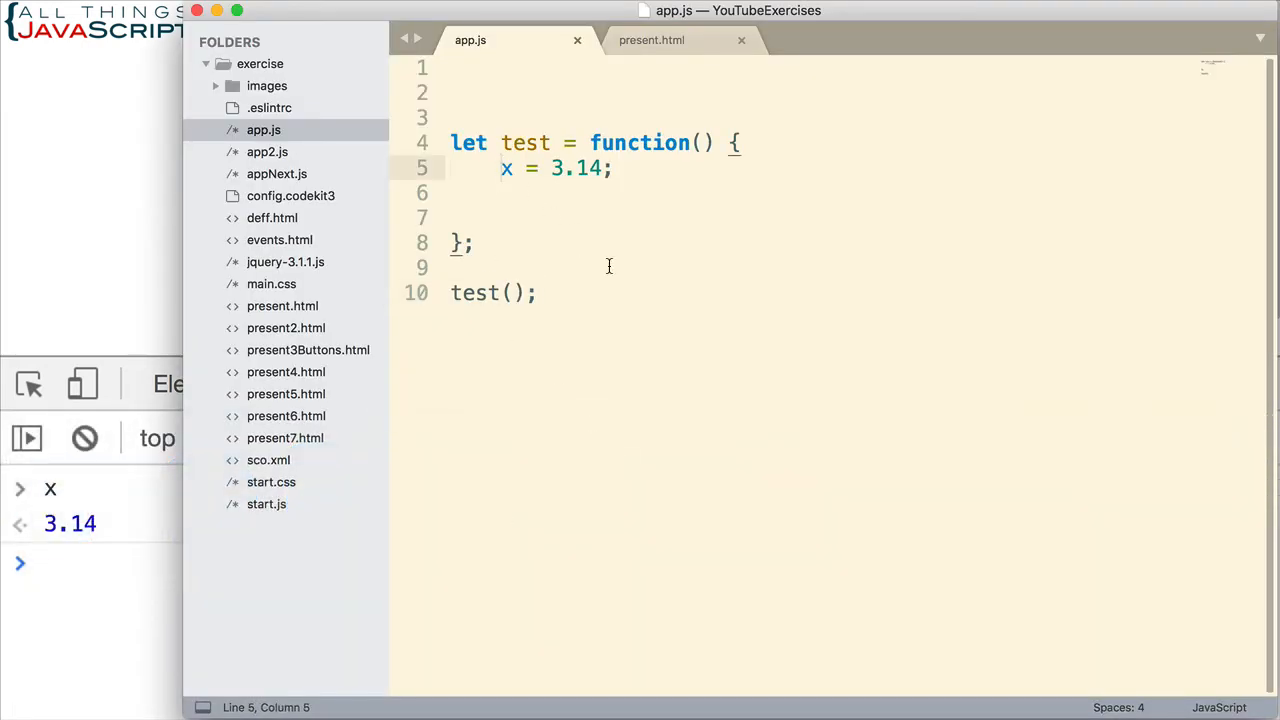
# Evaluate x in the console, producing ReferenceError: x is not defined
pyautogui.write('let')
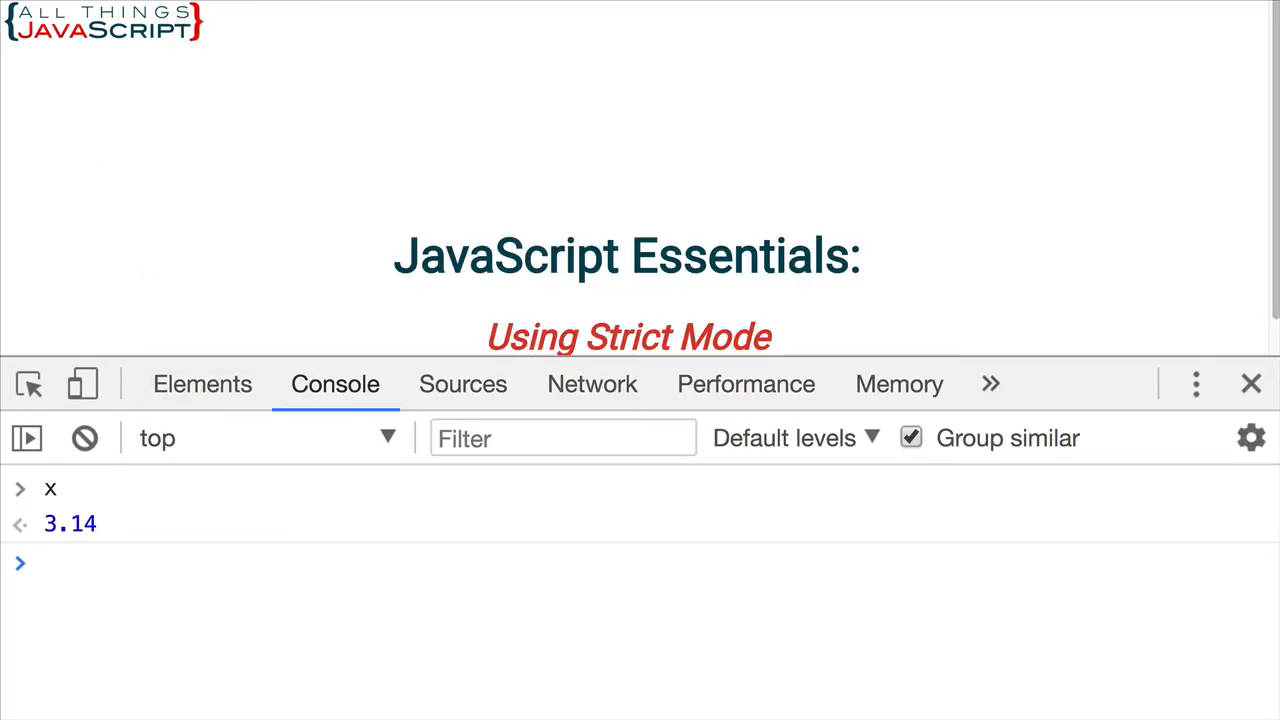
pyautogui.write('X')
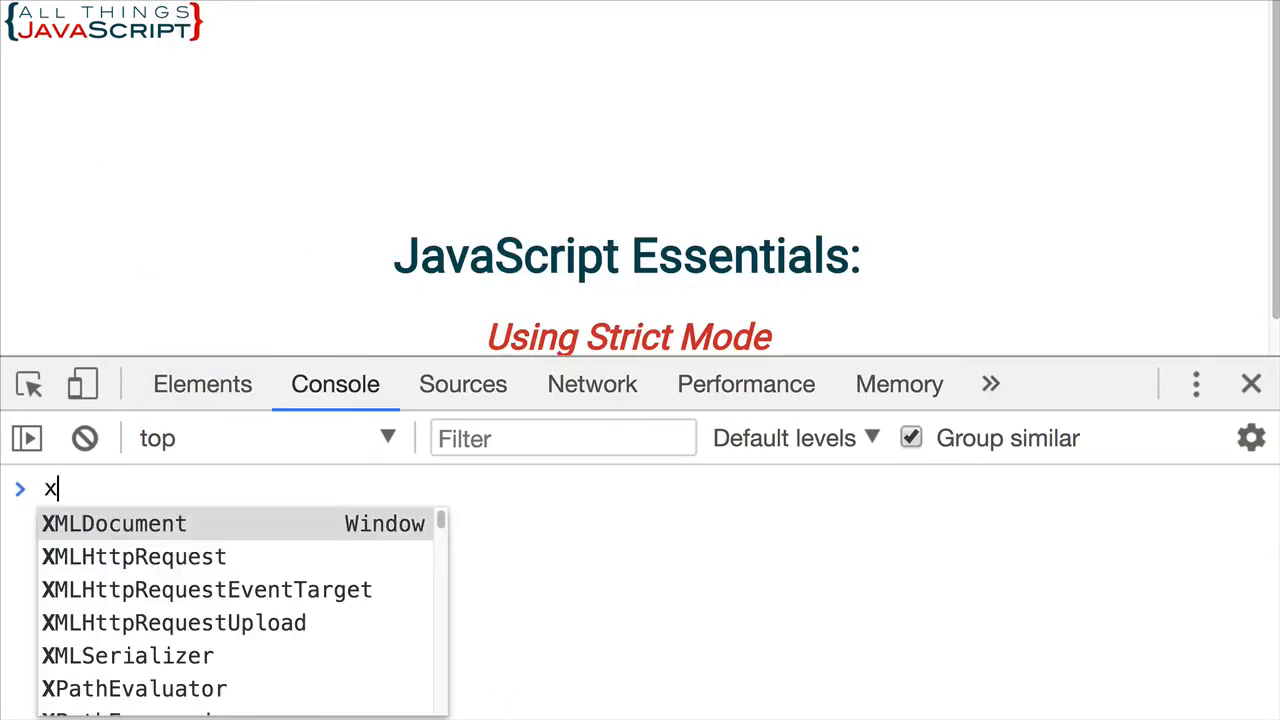
pyautogui.press('Enter')
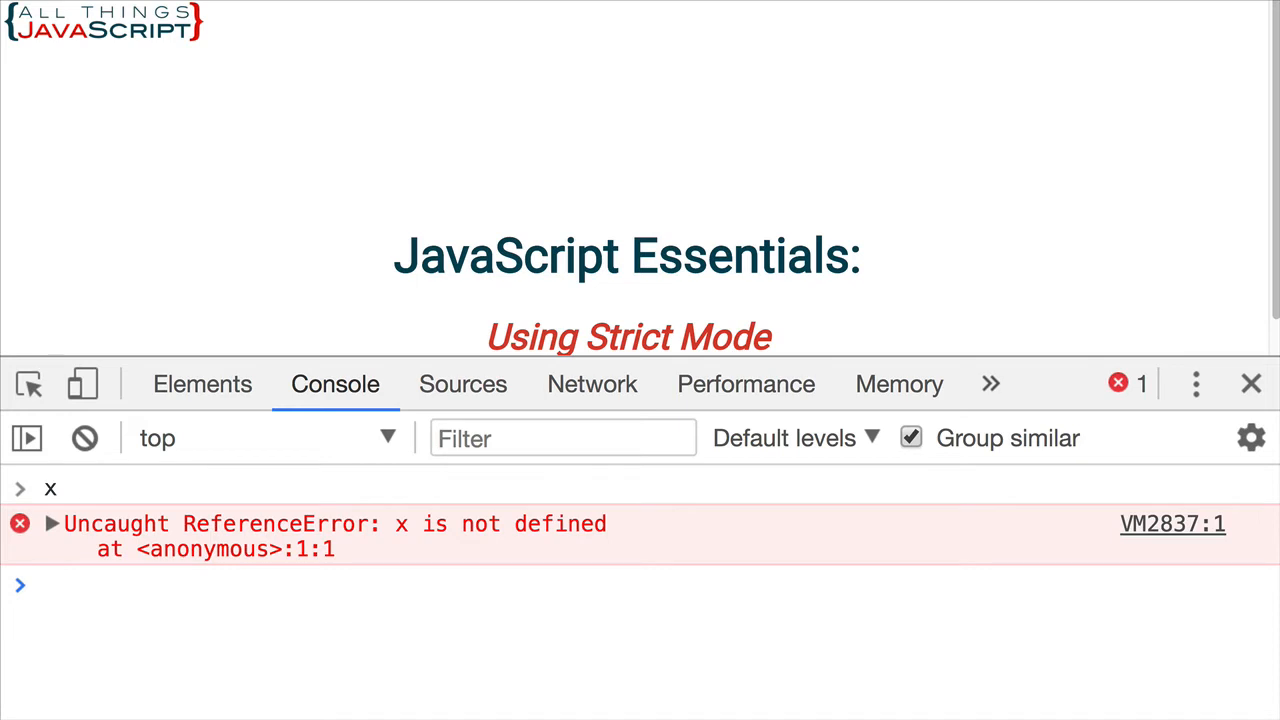
pyautogui.moveTo(397, 573)
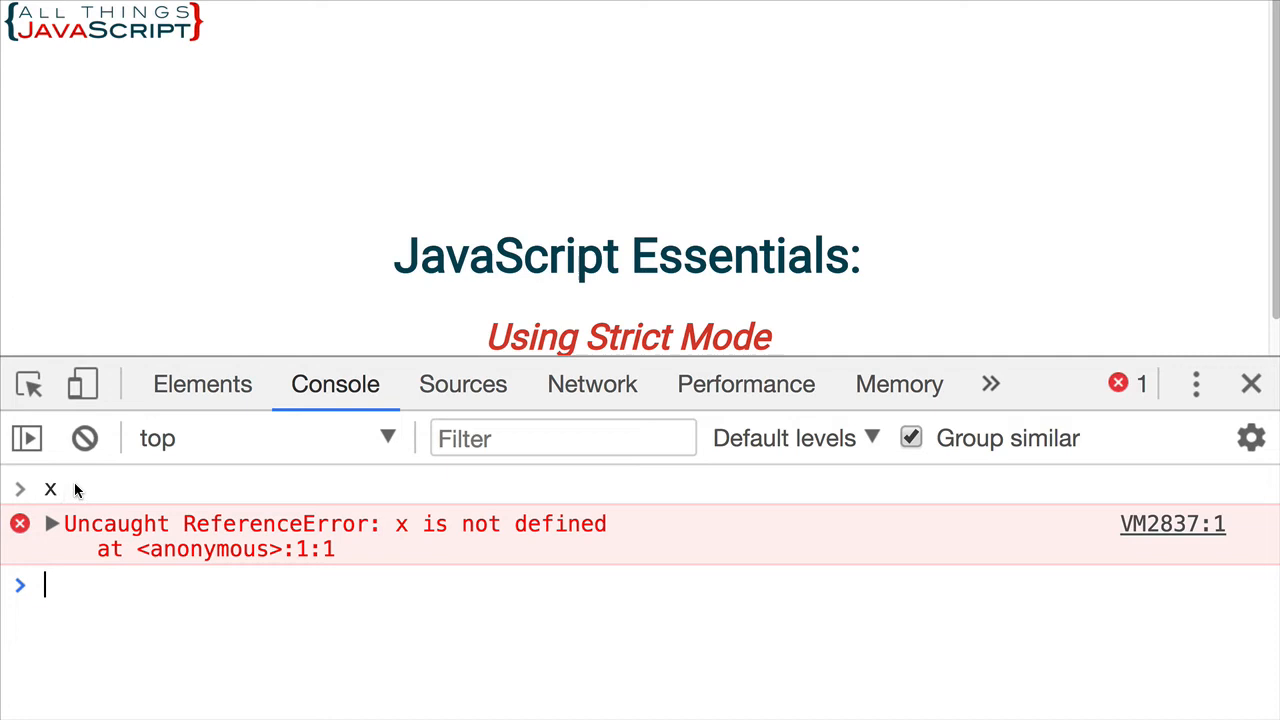
pyautogui.moveTo(295, 486)
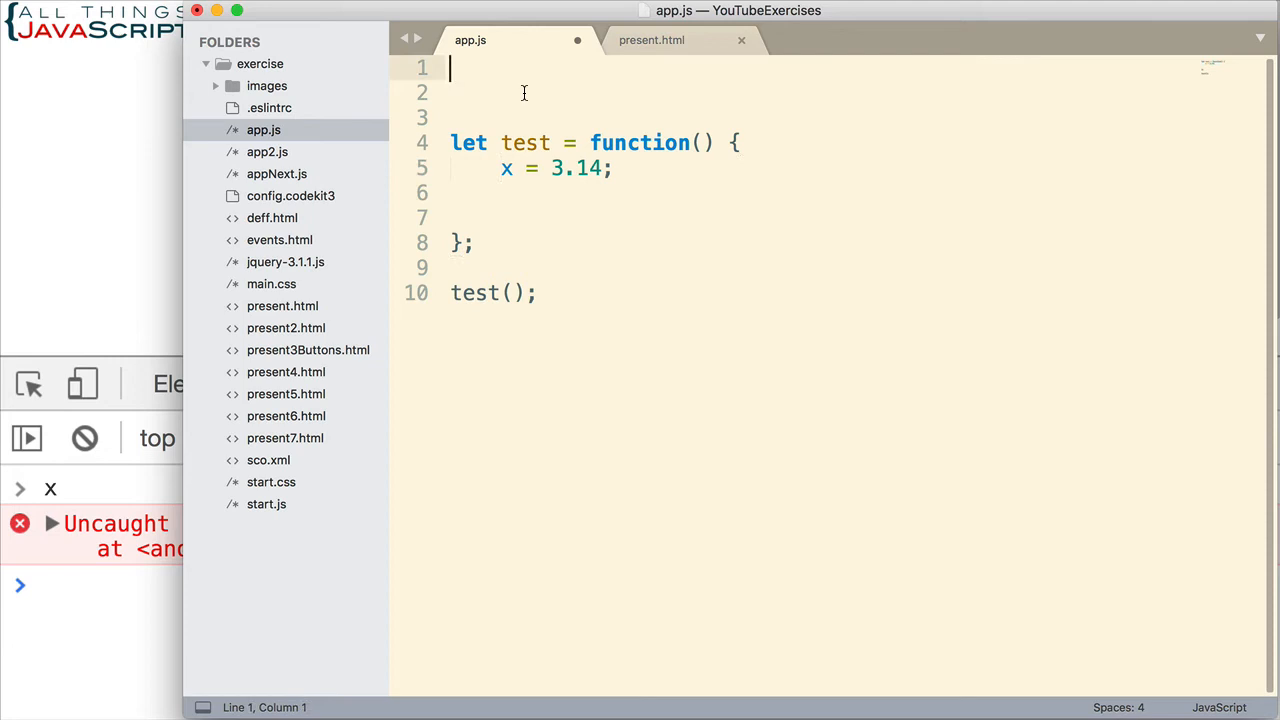
# Restore "use strict"; on line 1, declare x with let, and reload the page
pyautogui.write('"use strict"')
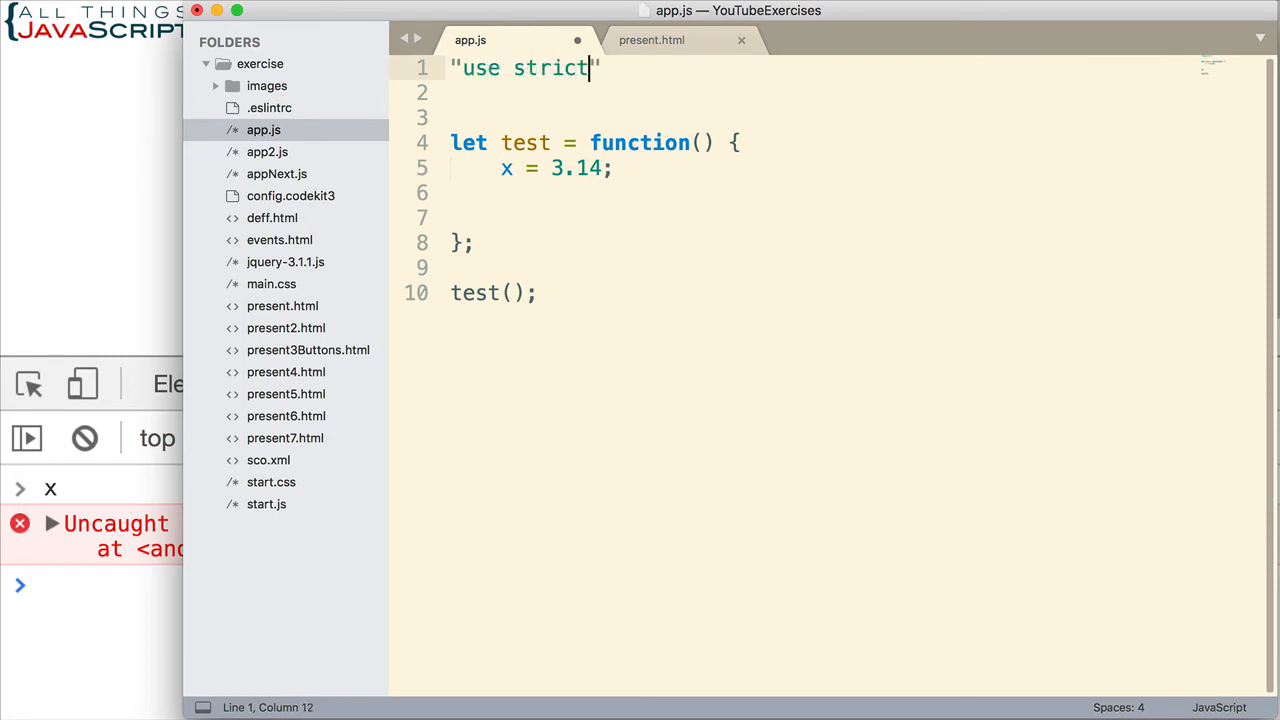
pyautogui.write(';')
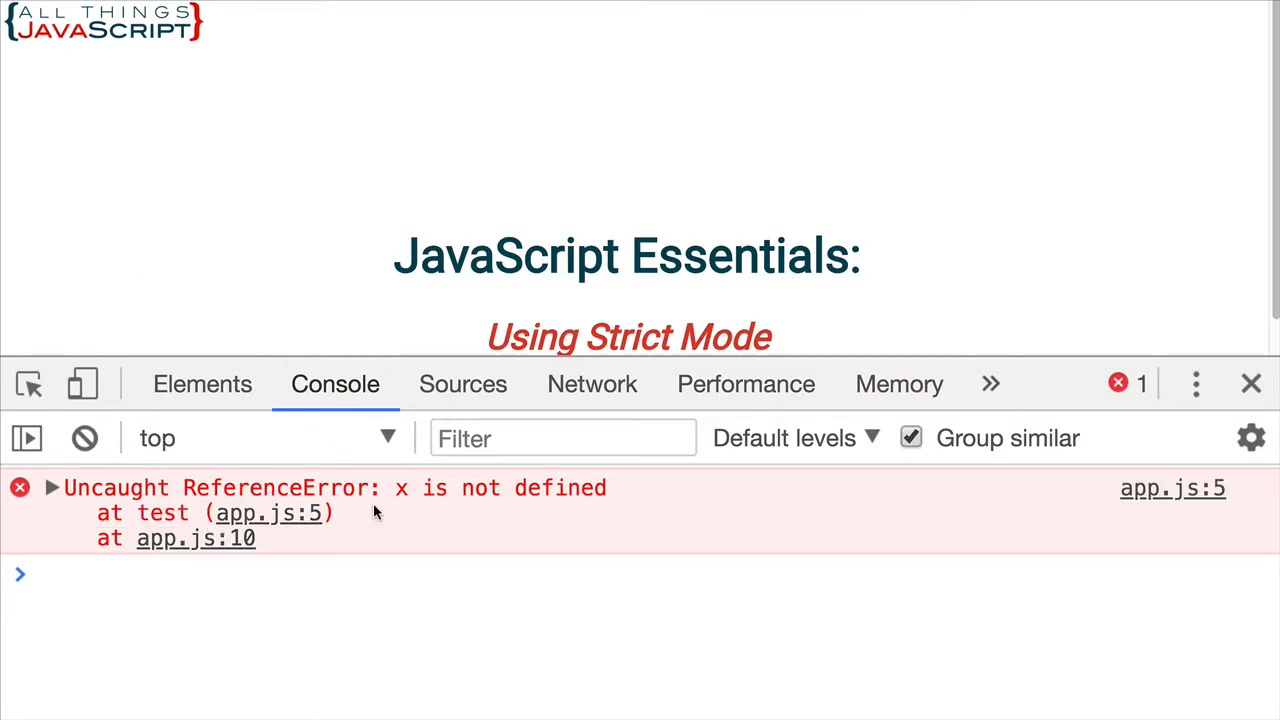
pyautogui.moveTo(555, 517)
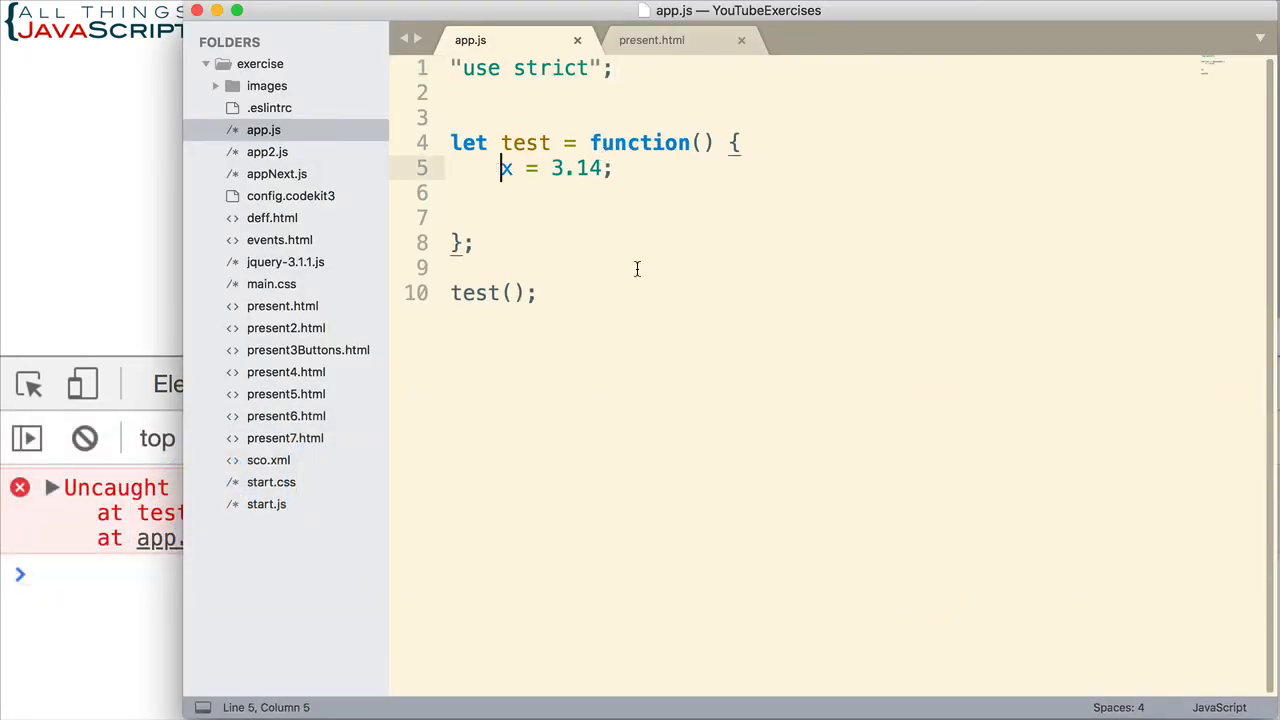
pyautogui.write('let')
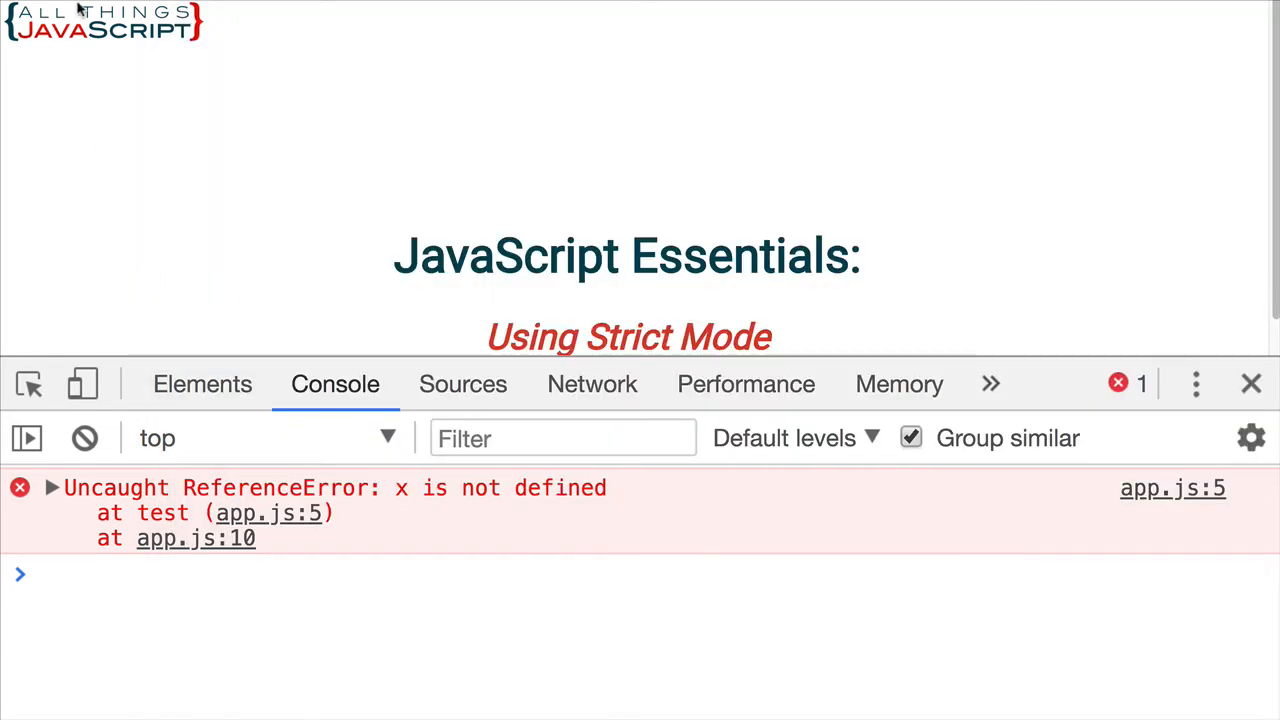
pyautogui.click(84, 438)
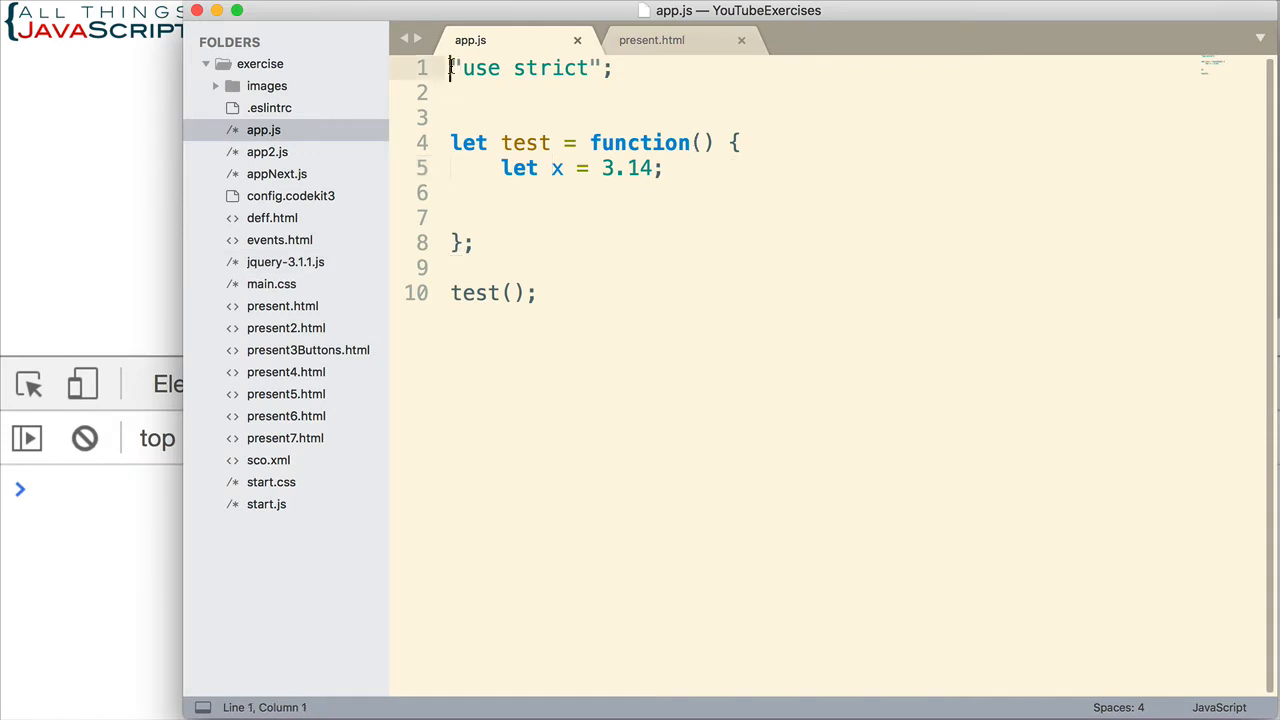
# Comment out the top directive and add let obj = {y: 90} inside test
pyautogui.write('//')
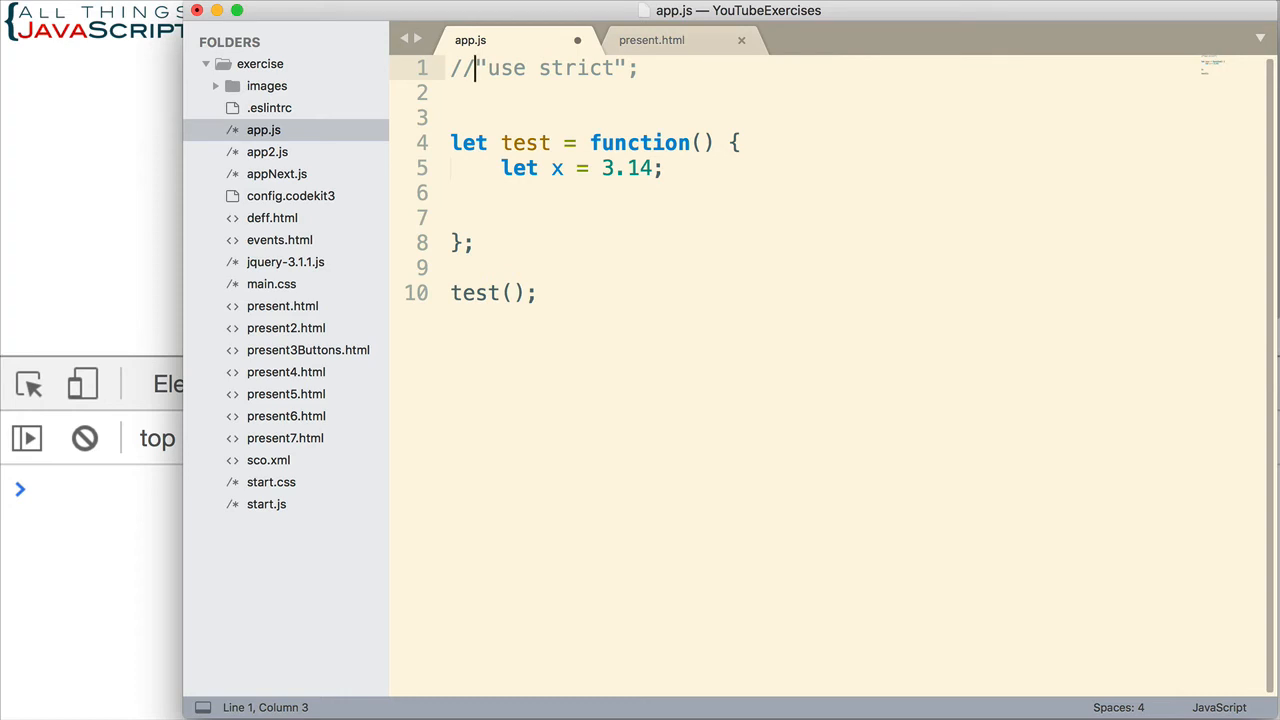
pyautogui.click(451, 193)
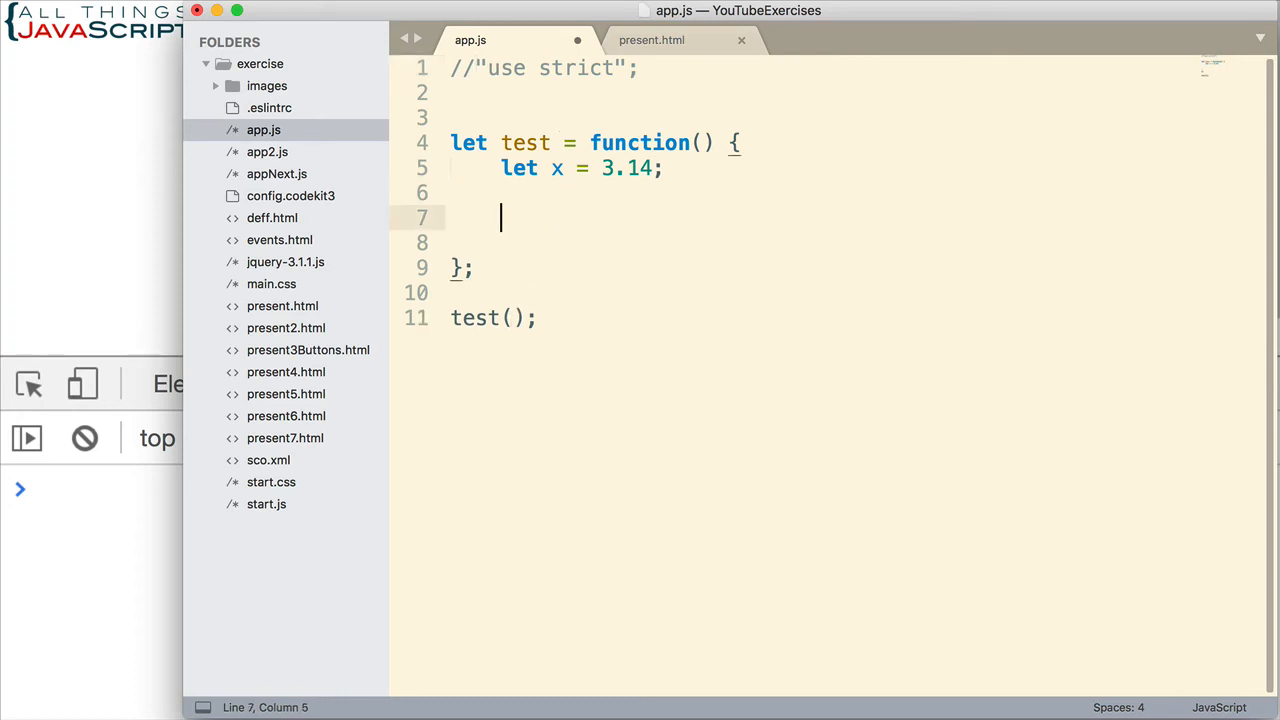
pyautogui.write('let')
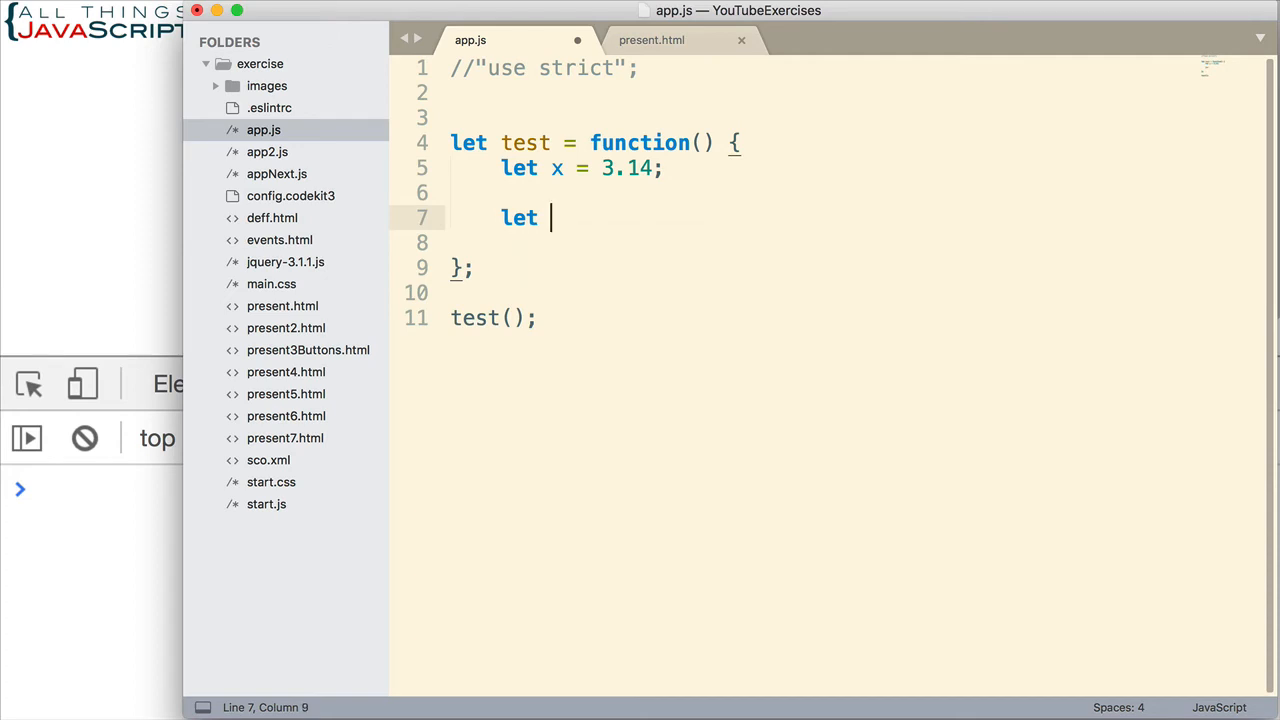
pyautogui.write('obj =')
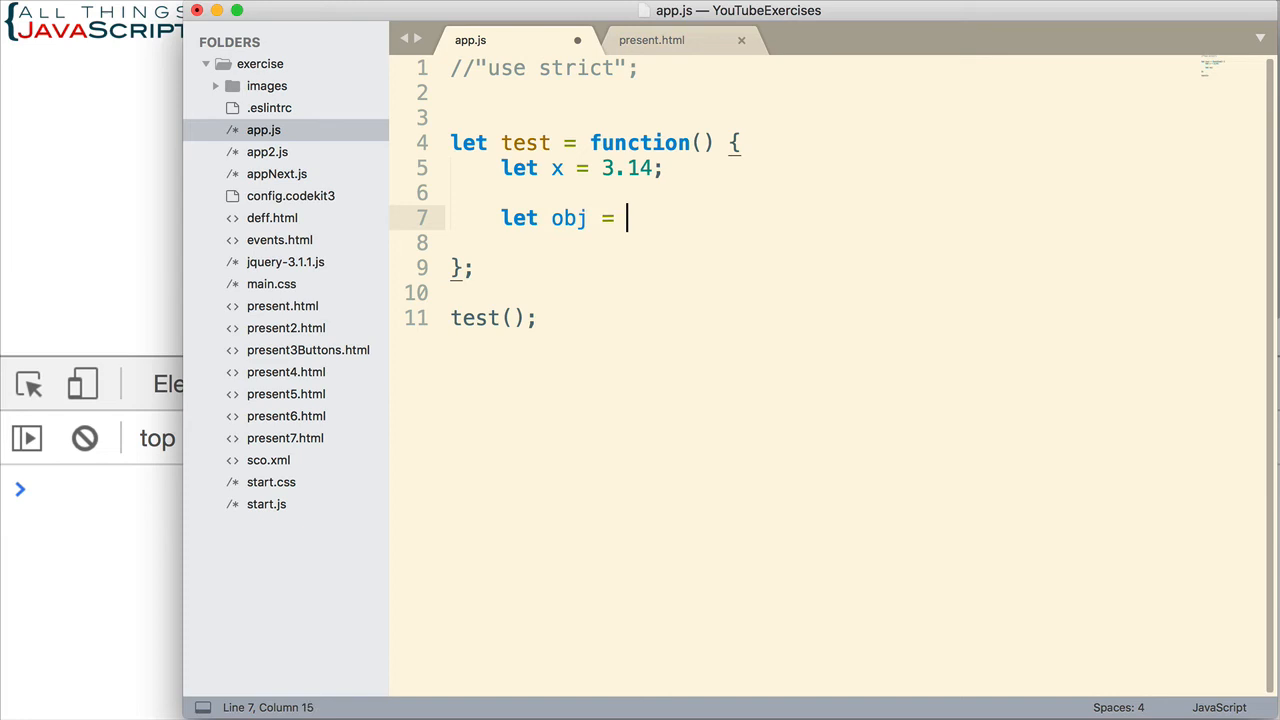
pyautogui.write('{')
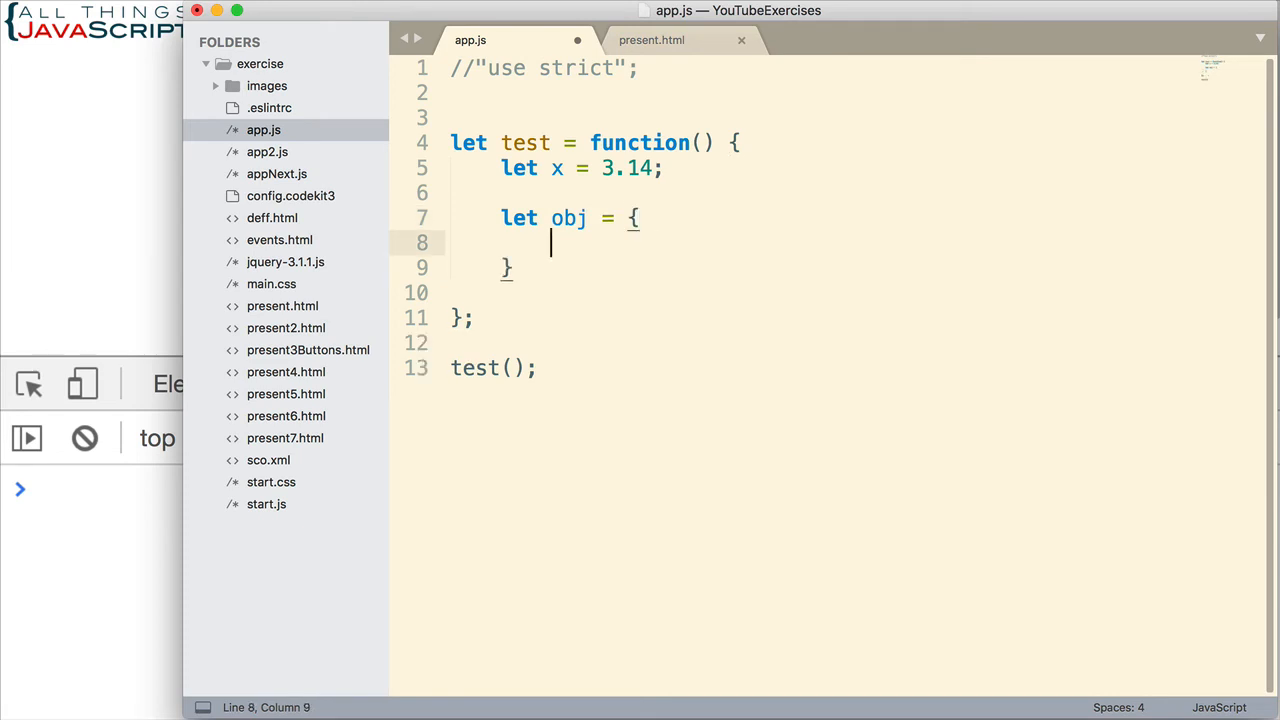
pyautogui.write('y:')
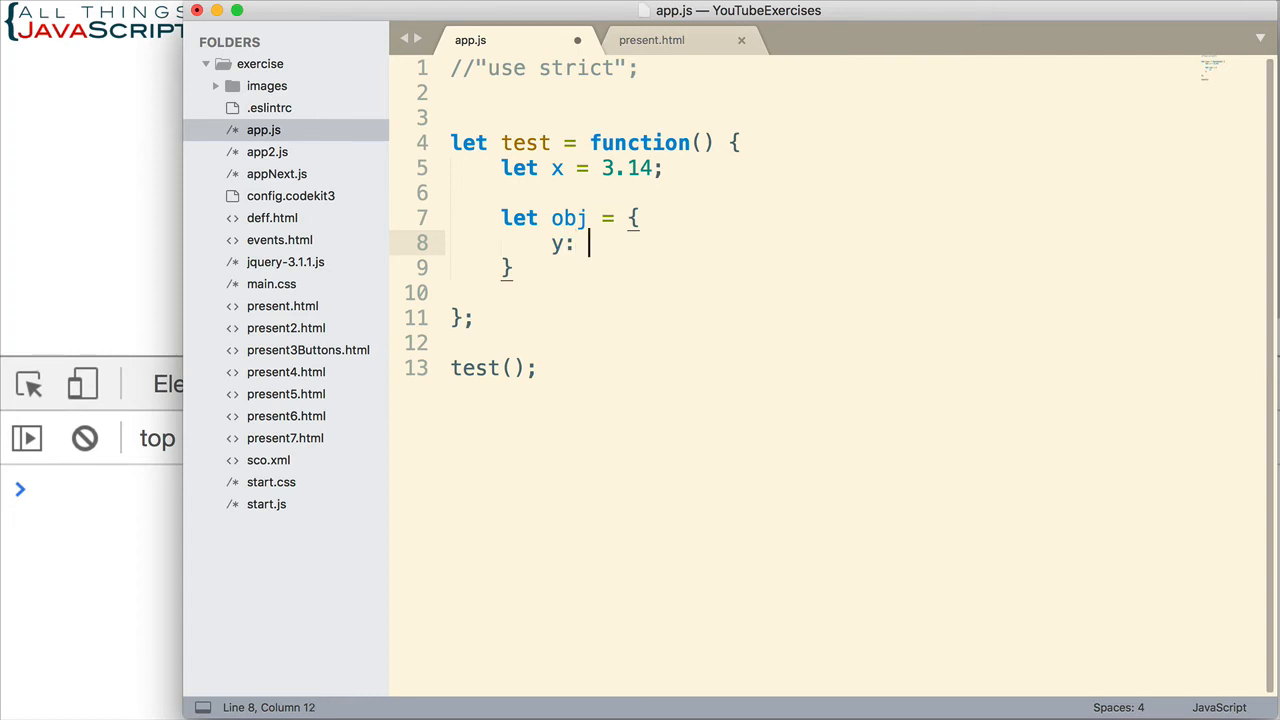
pyautogui.write('90')
pyautogui.click(855, 268)
pyautogui.write(';')
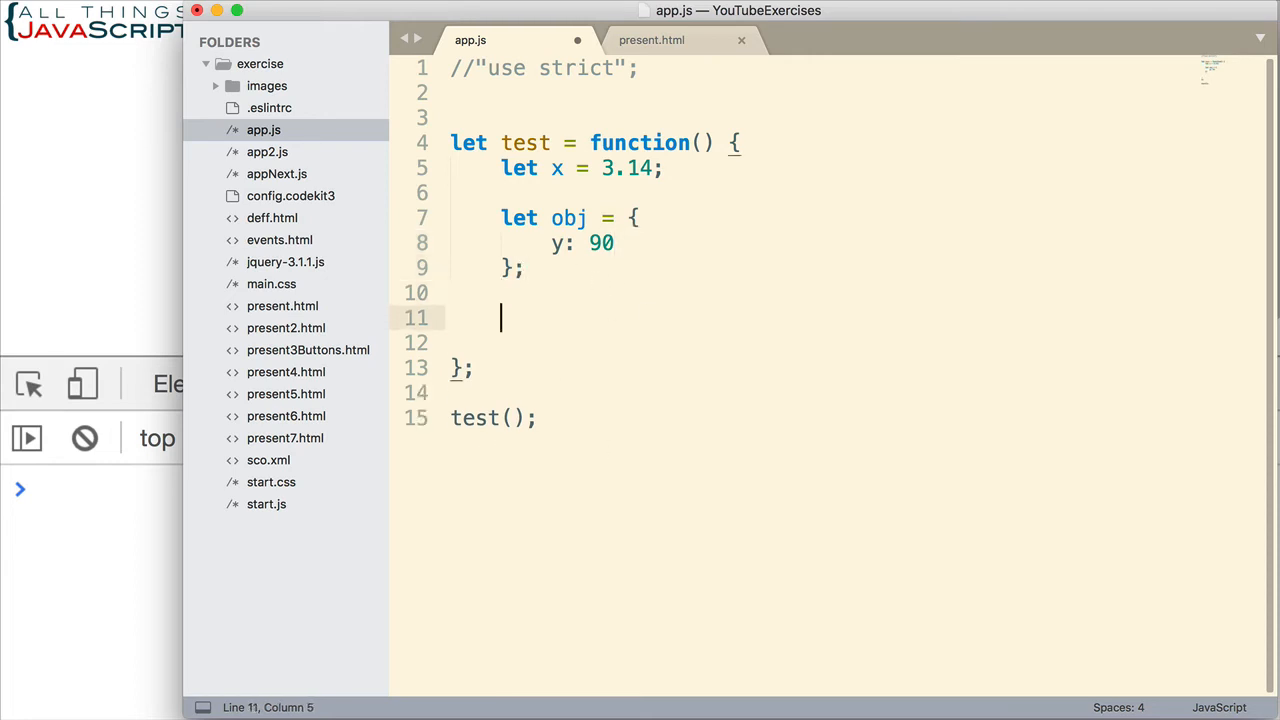
# Add Object.defineProperty(obj, "y", {writable: false}); to make y read-only
pyautogui.write('Object')
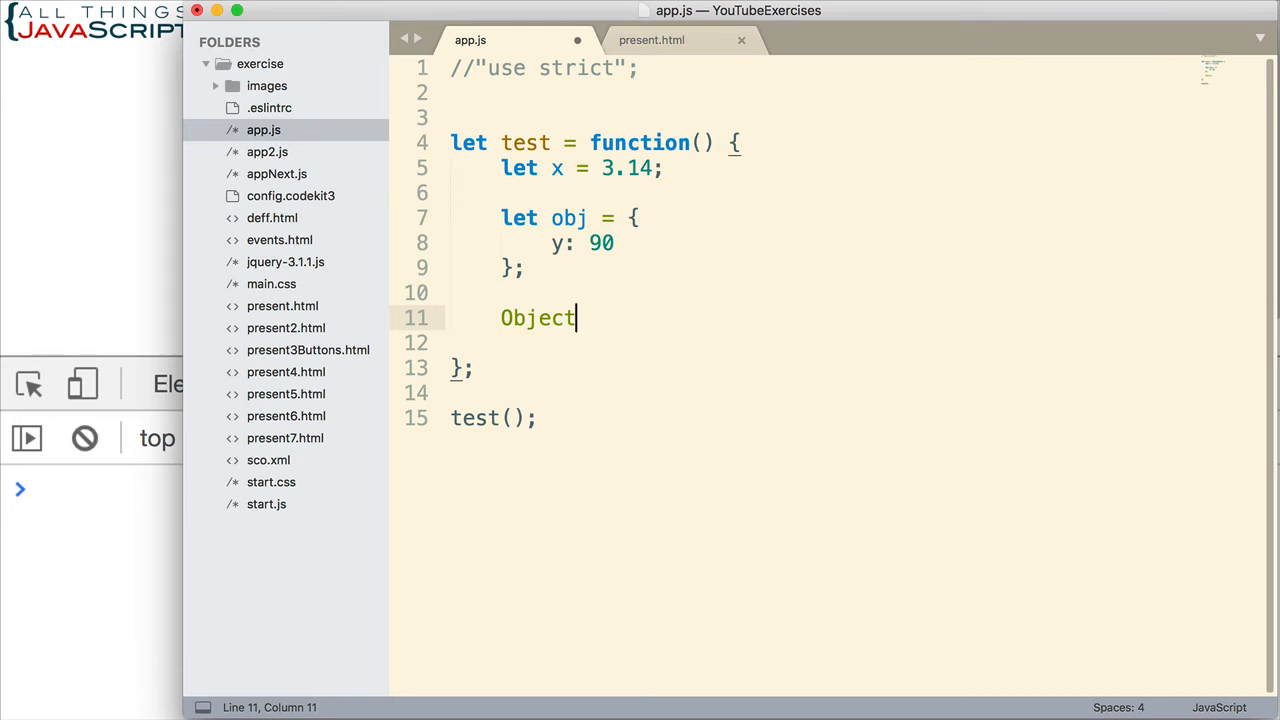
pyautogui.write('.defineProper')
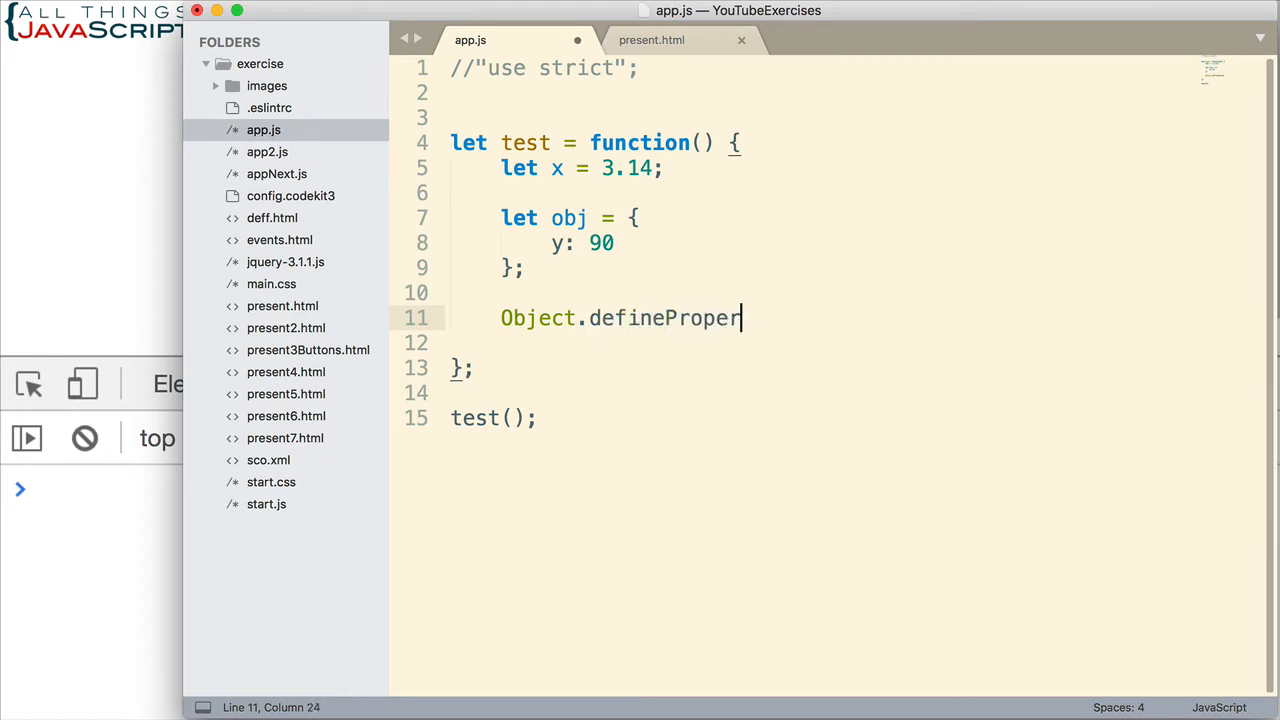
pyautogui.write('ty')
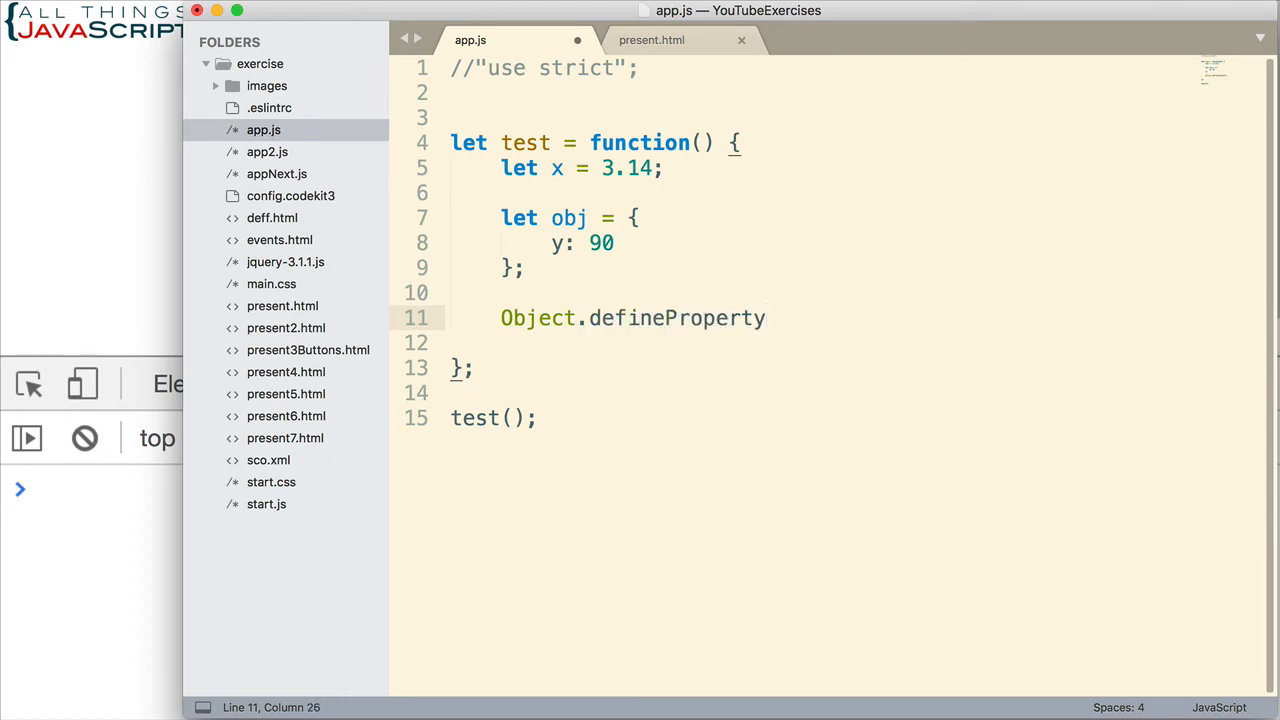
pyautogui.write('()')
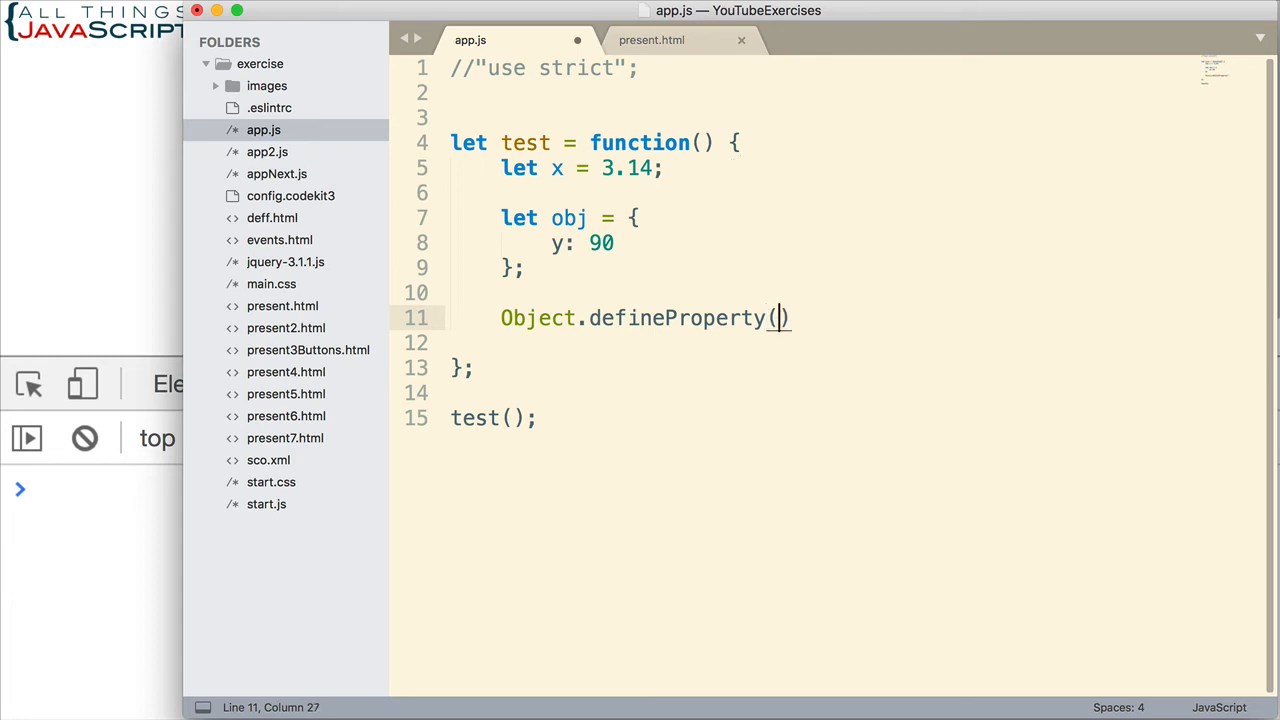
pyautogui.write('ob')
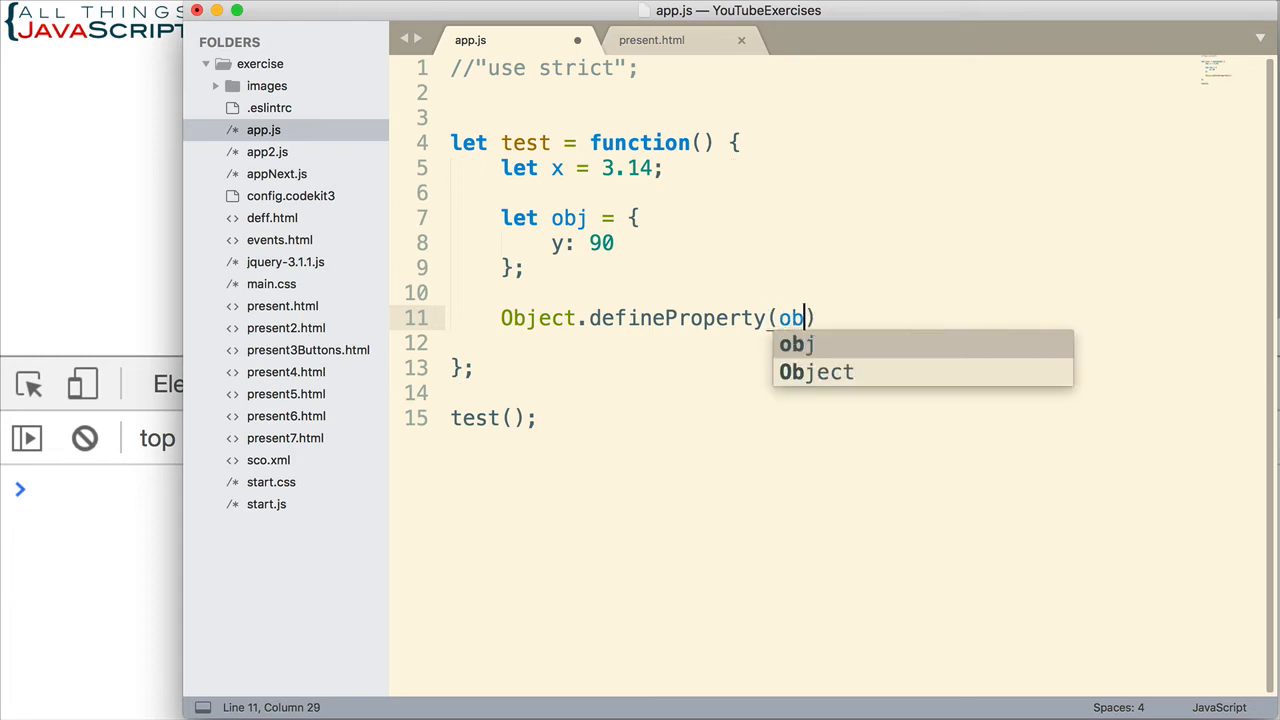
pyautogui.write('j,')
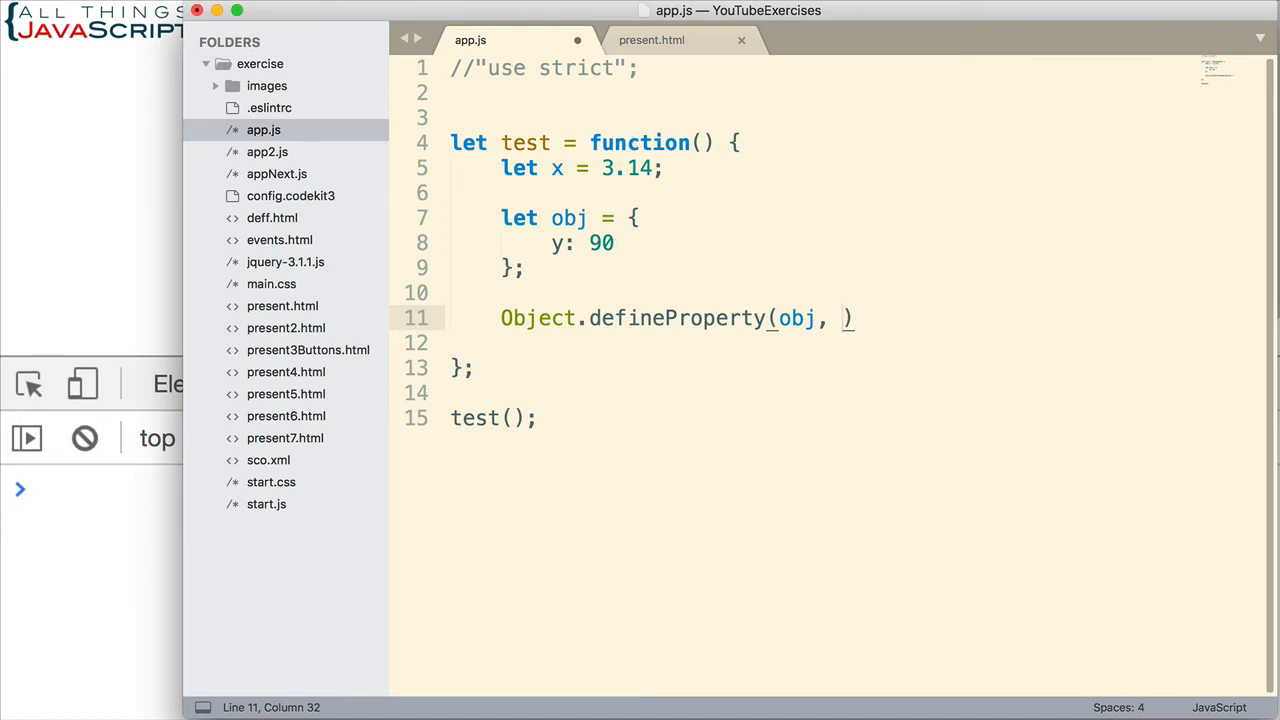
pyautogui.write('"y",')
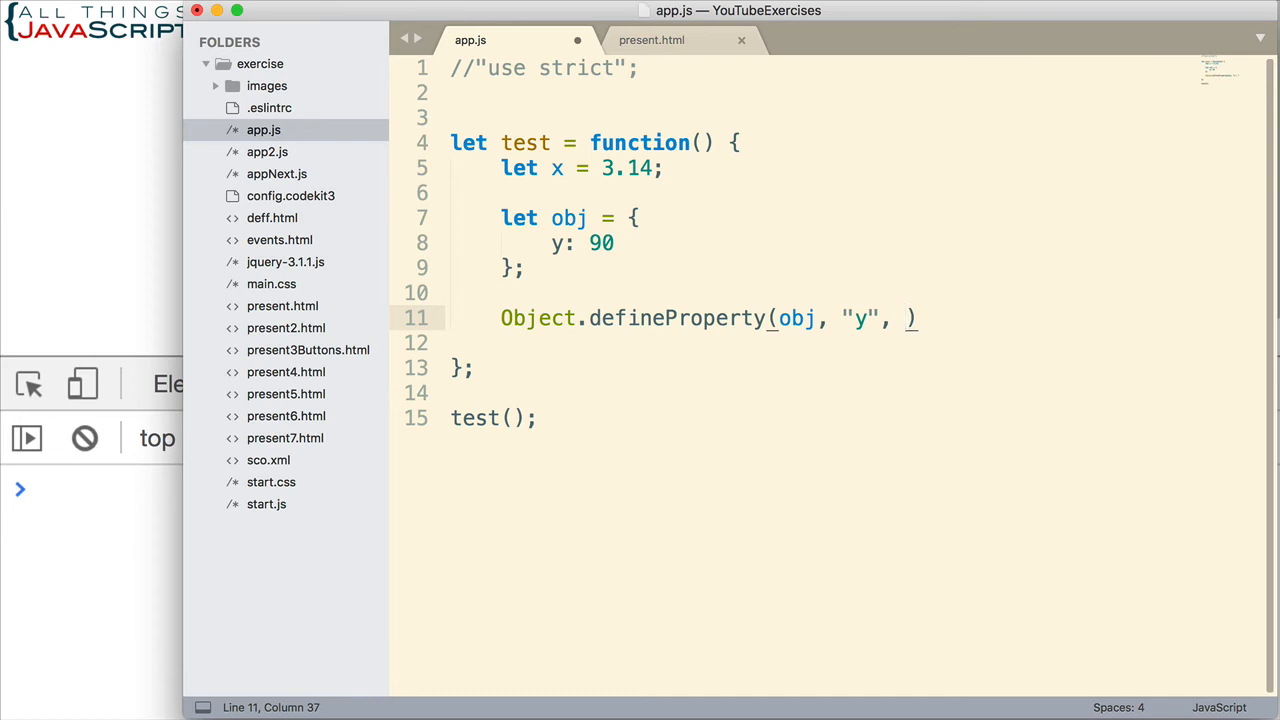
pyautogui.write('{writable:')
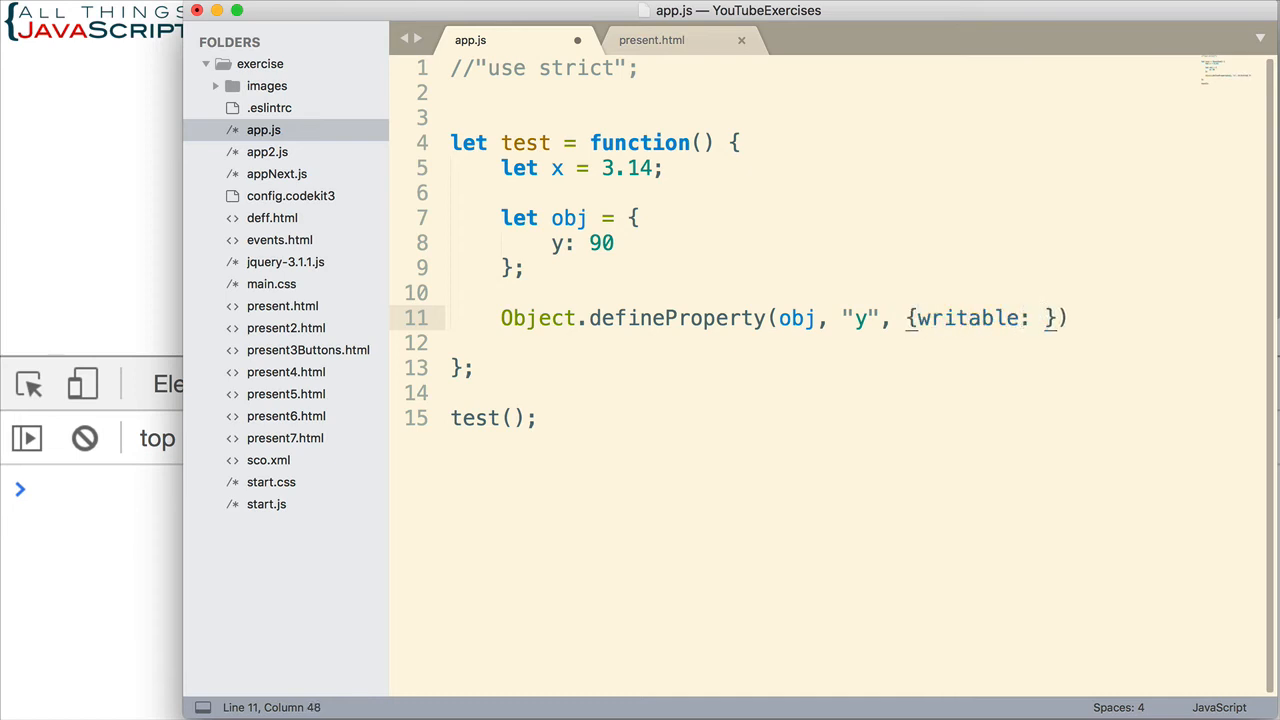
pyautogui.write('false')
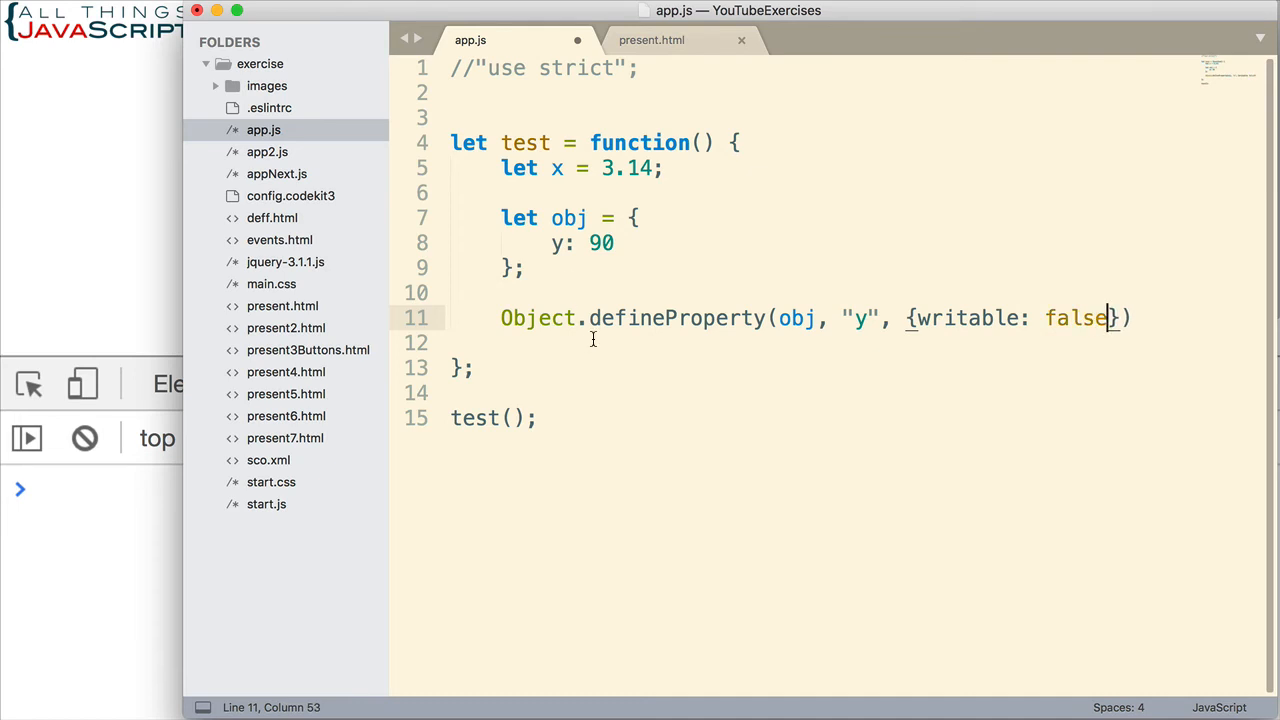
pyautogui.write(');')
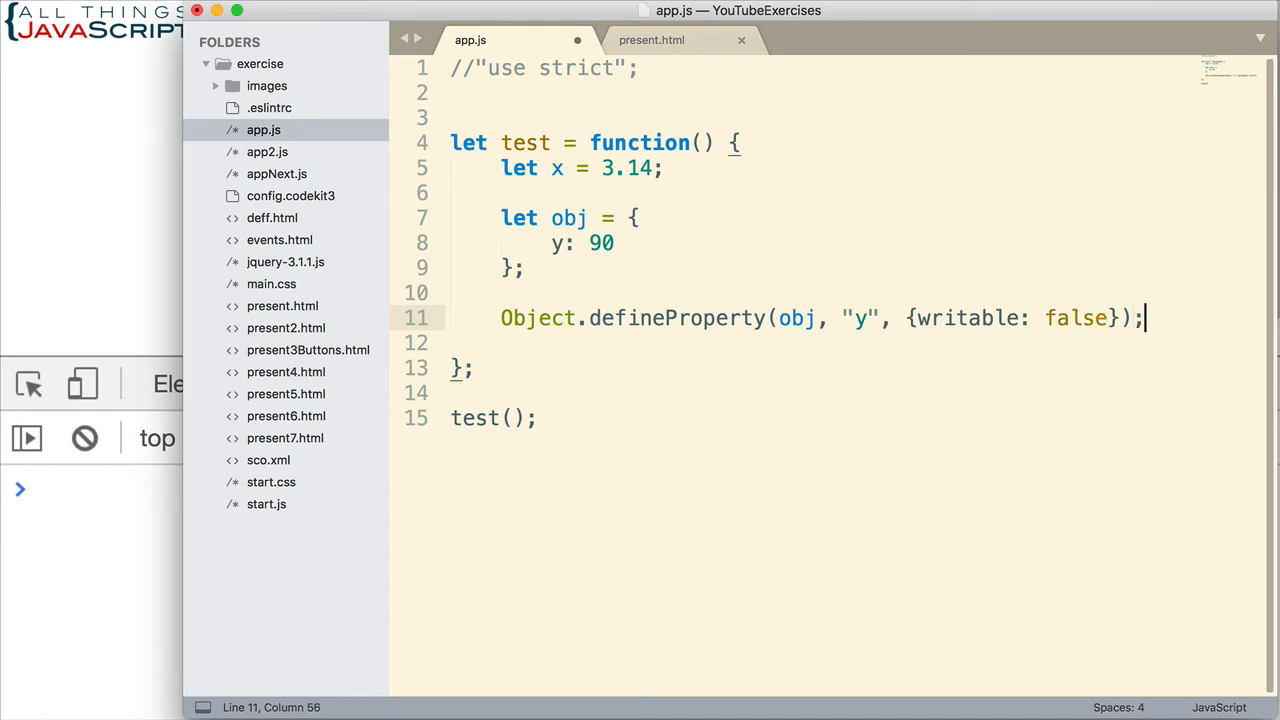
# Add obj.y = 100; and console.log(obj.y); below the property definition
pyautogui.press('Enter')
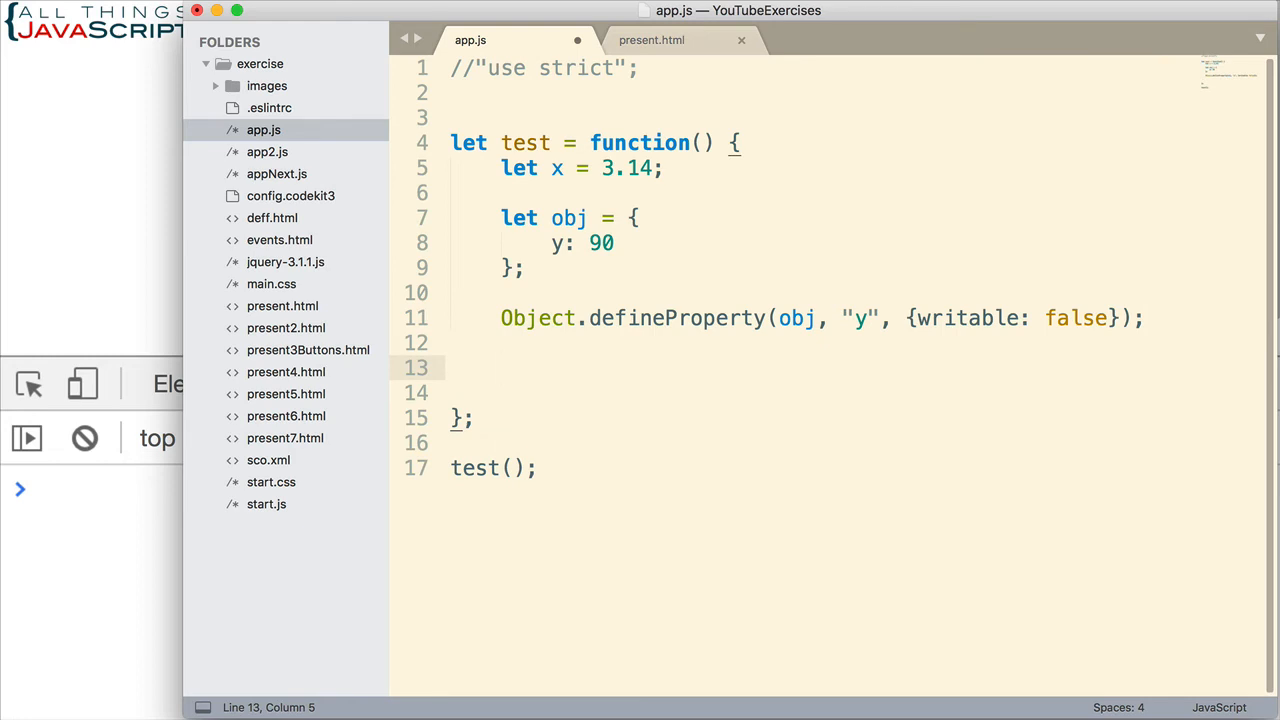
pyautogui.write('obj.y')
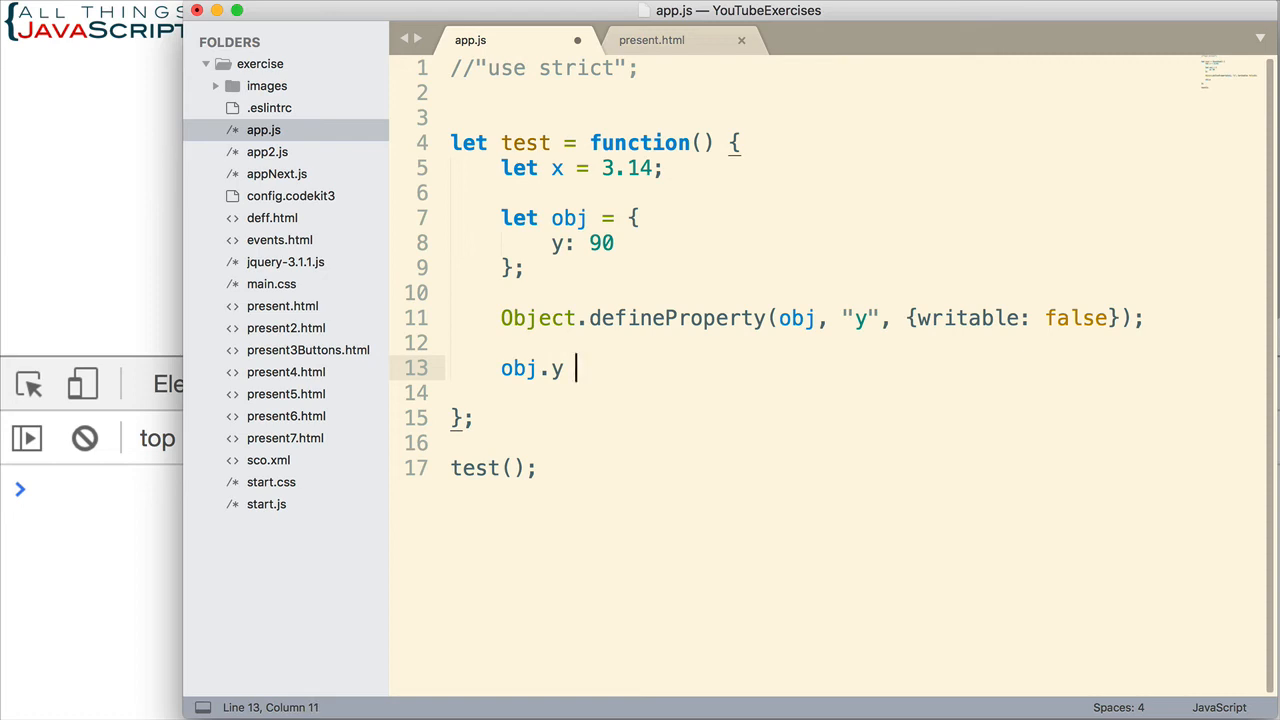
pyautogui.write('=')
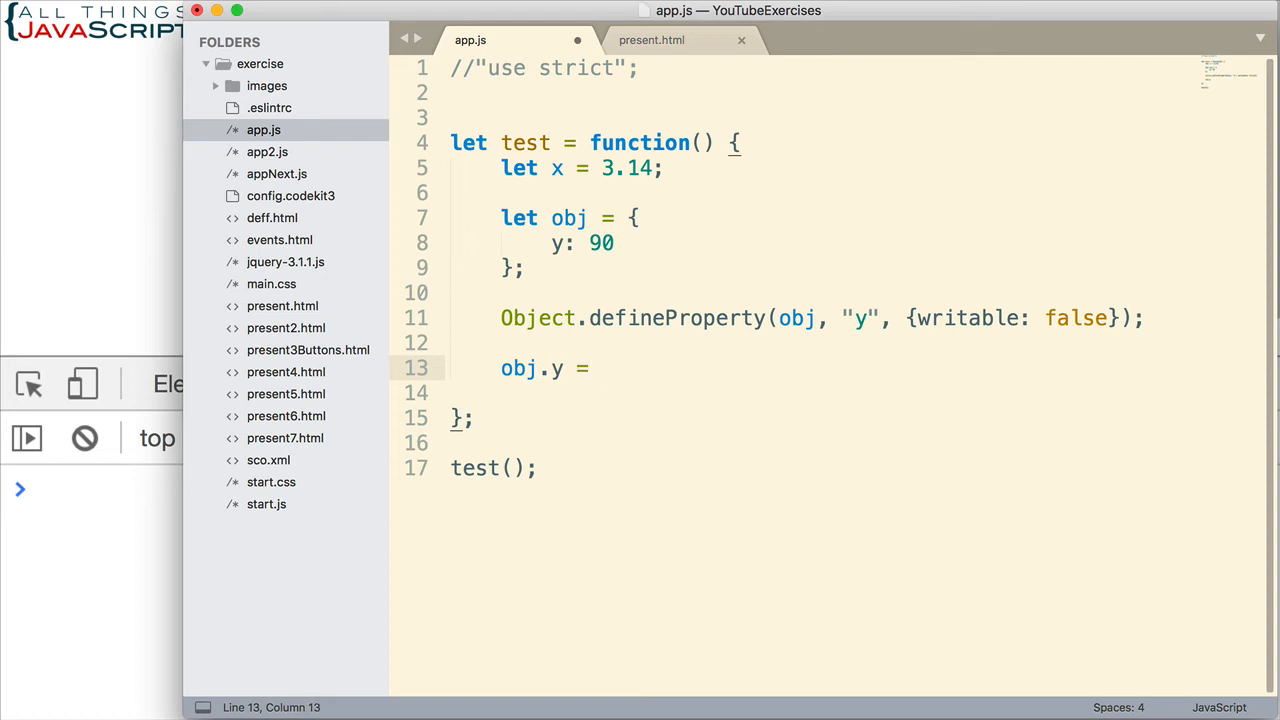
pyautogui.write('100;')
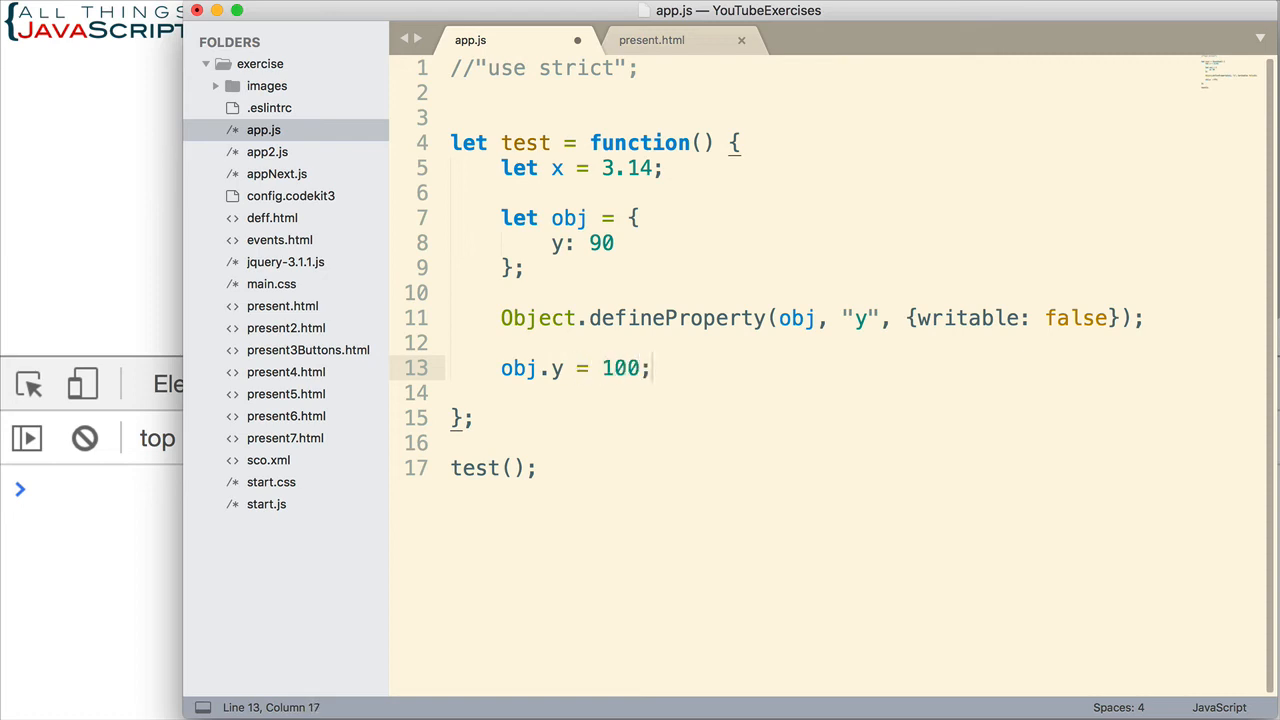
pyautogui.write('console')
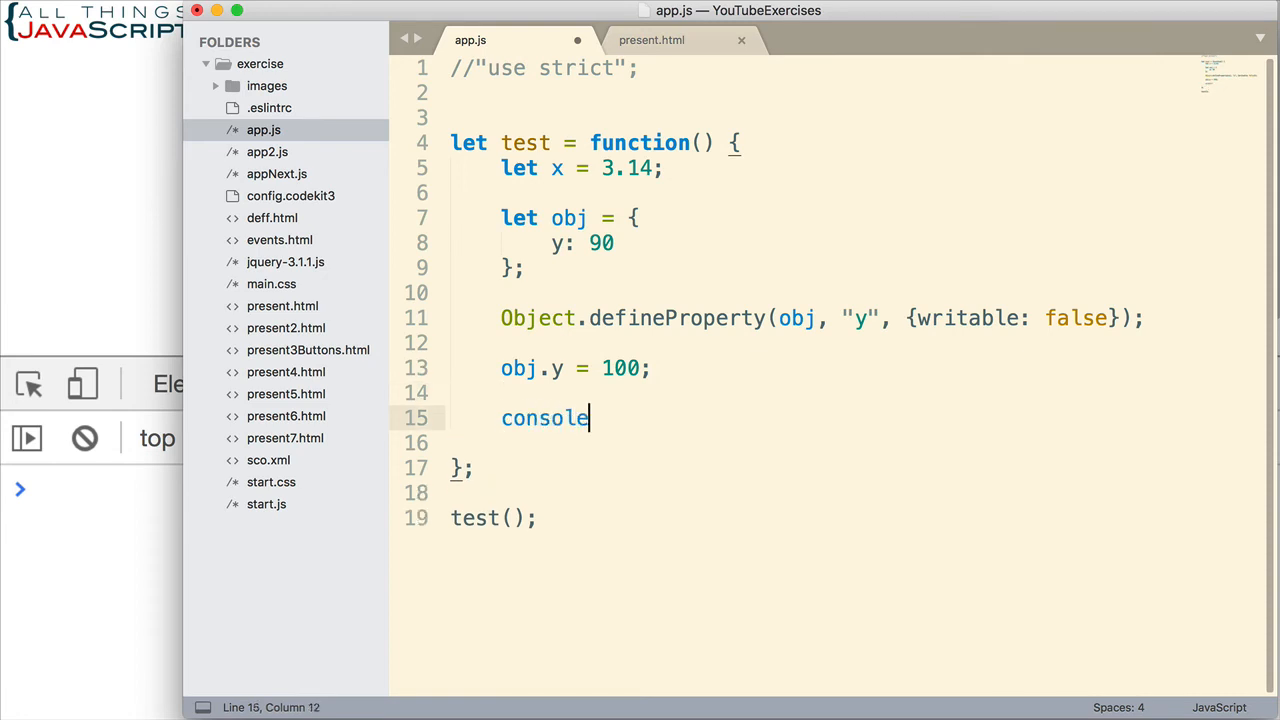
pyautogui.write('.log()')
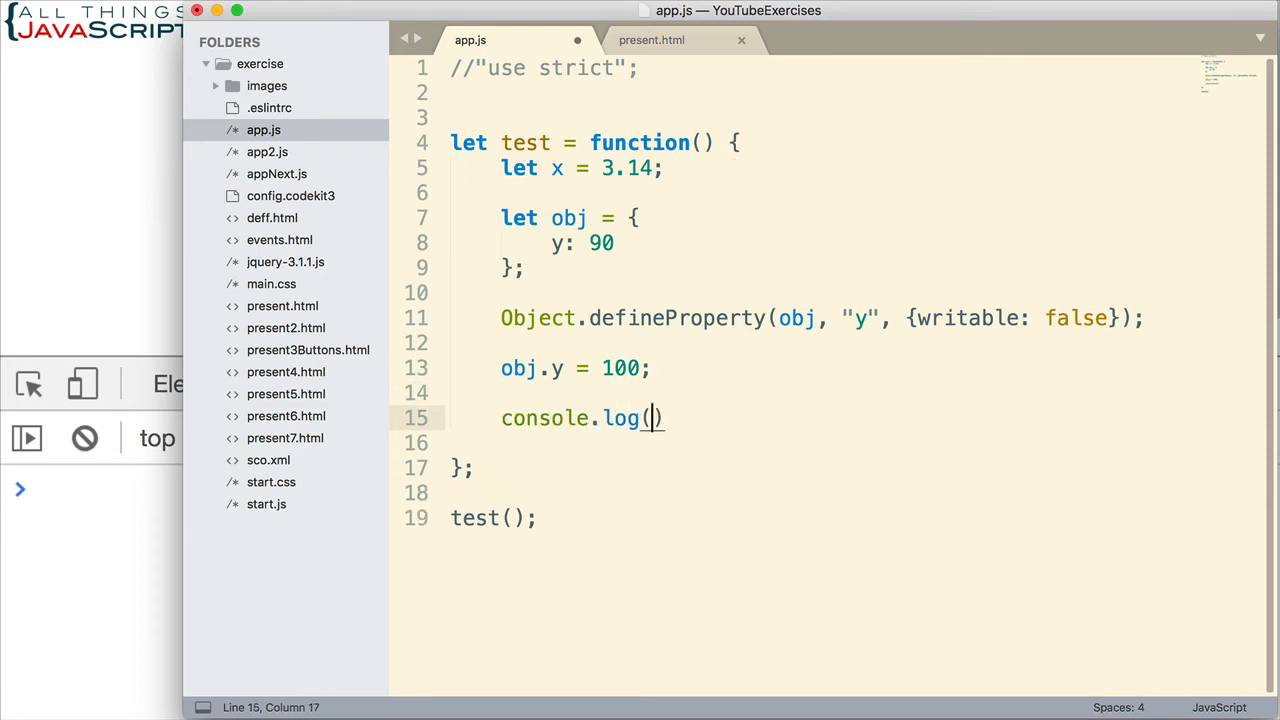
pyautogui.write('obj.y')
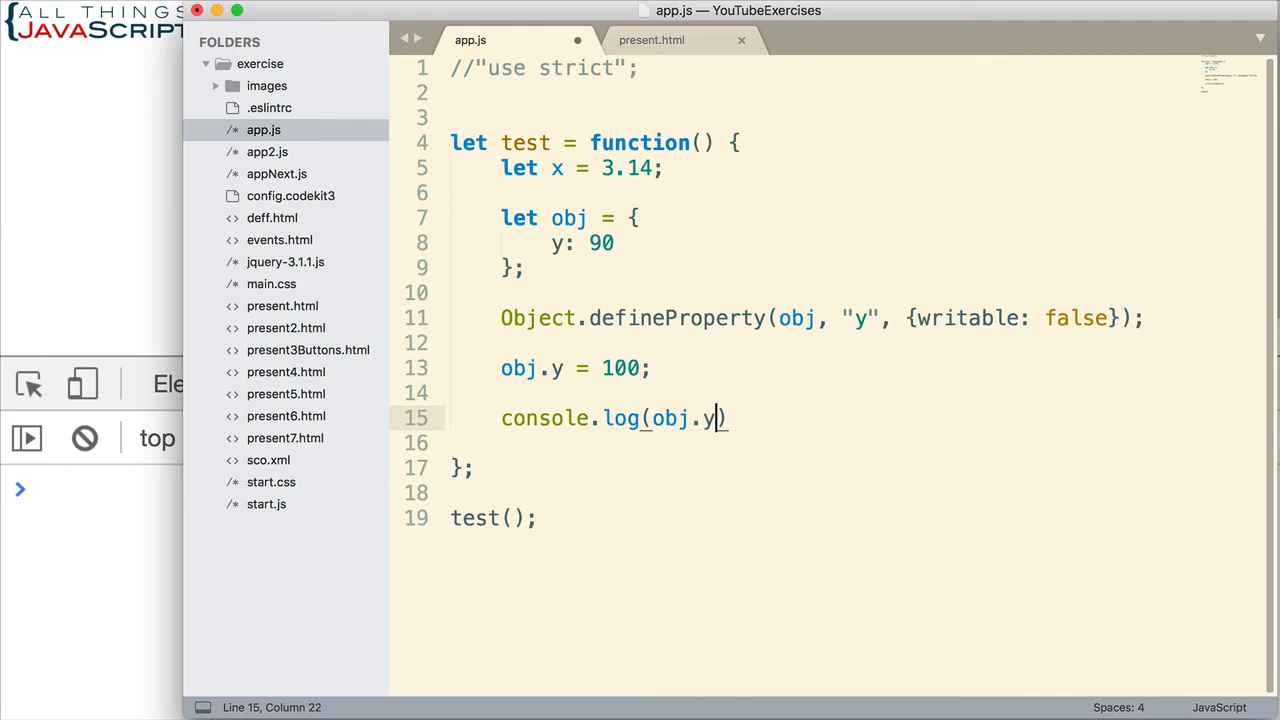
pyautogui.write(');')
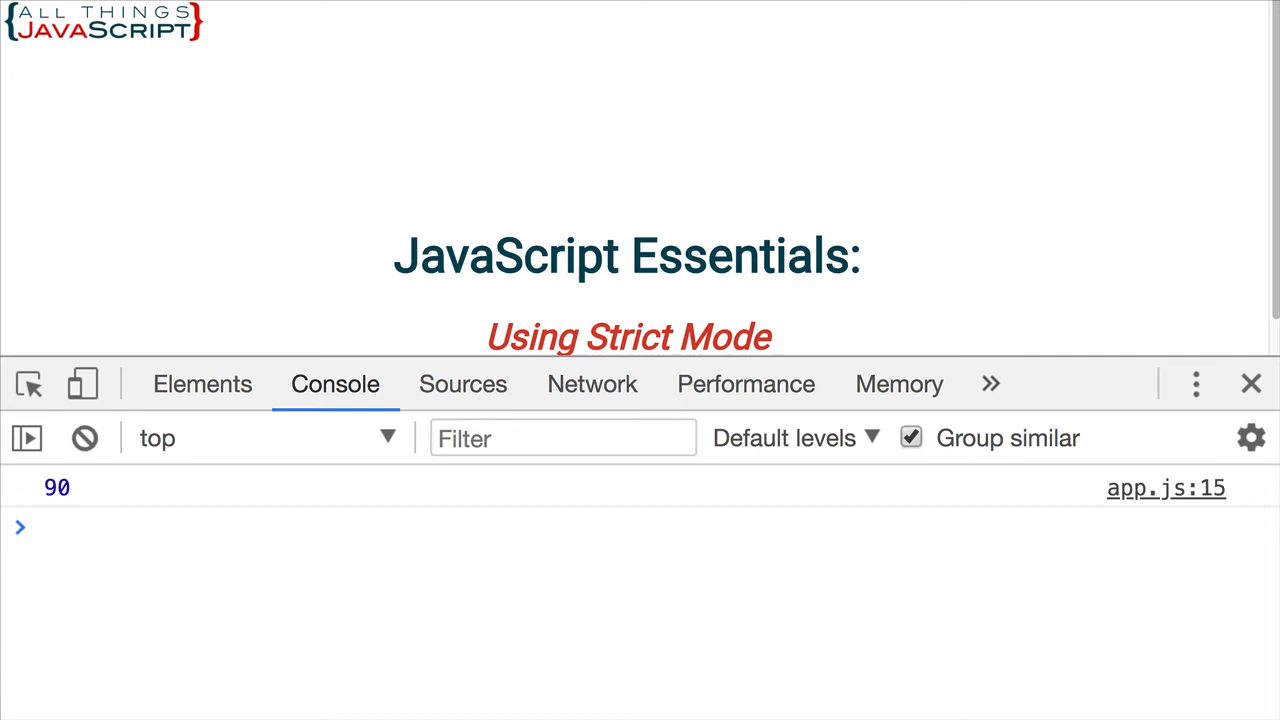
pyautogui.moveTo(155, 567)
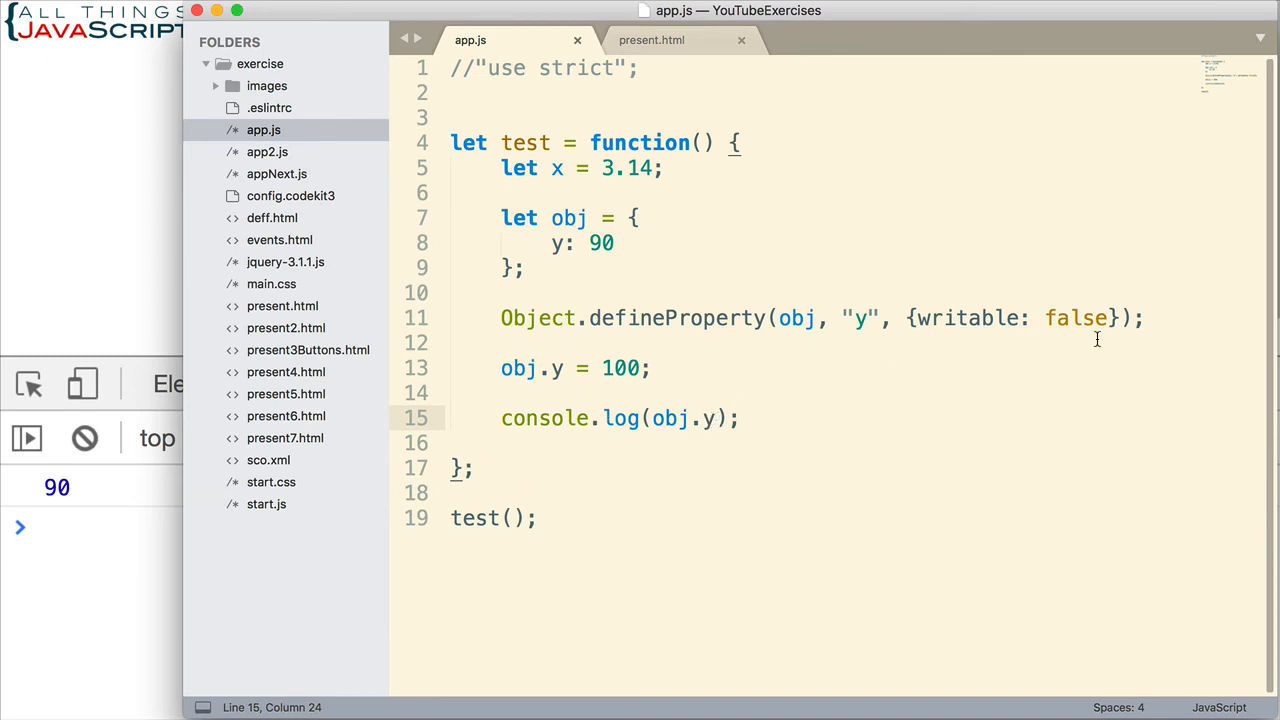
pyautogui.moveTo(760, 485)
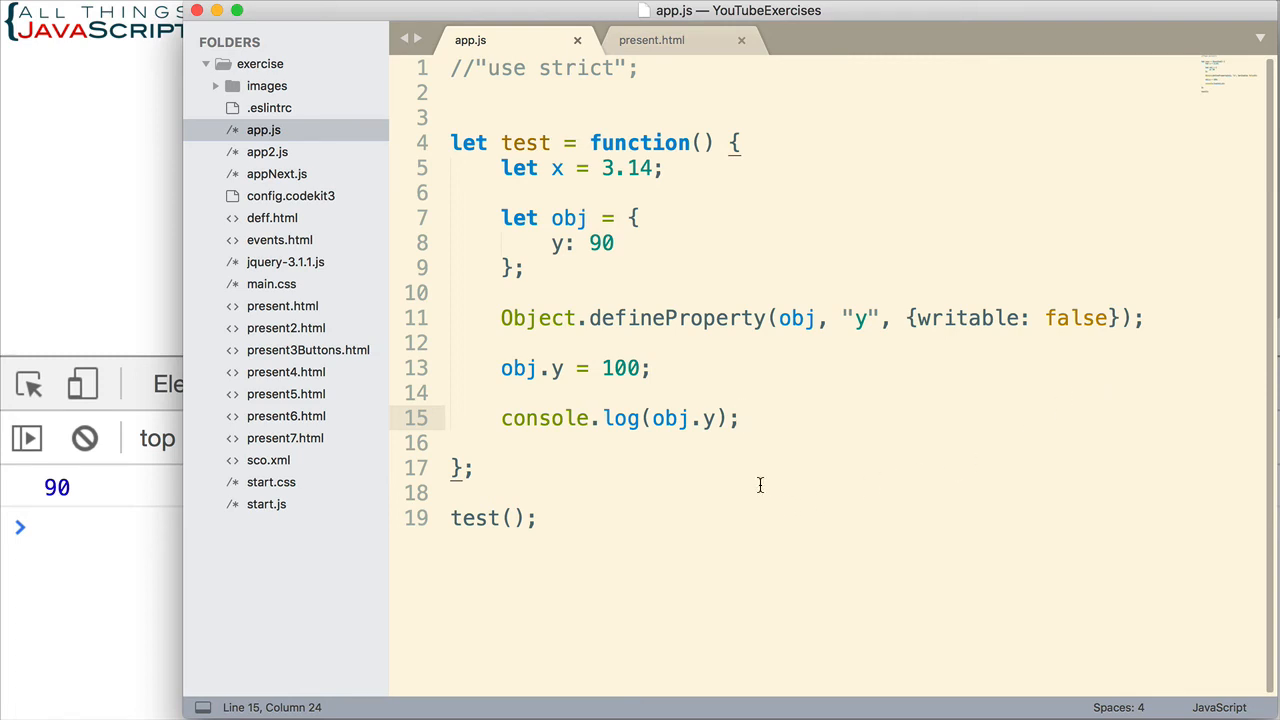
pyautogui.moveTo(544, 400)
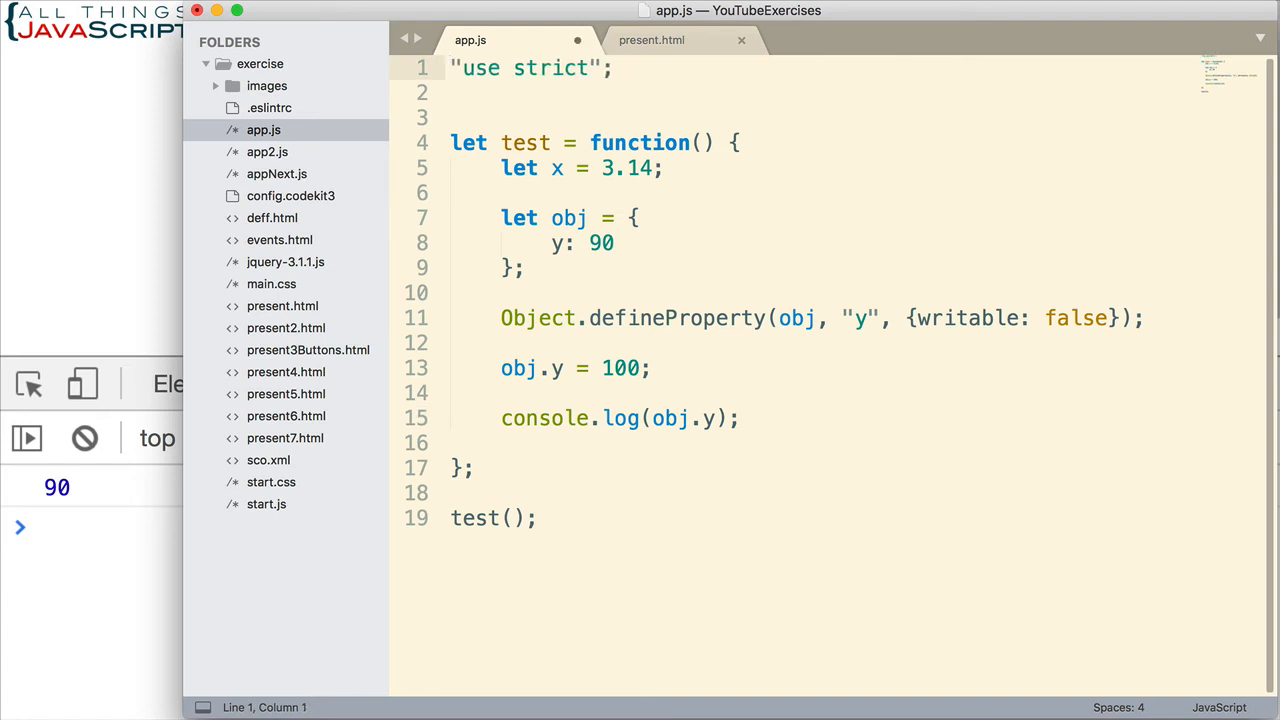
# Save app.js with strict mode re-enabled to rerun the script
pyautogui.press('cmd+s')
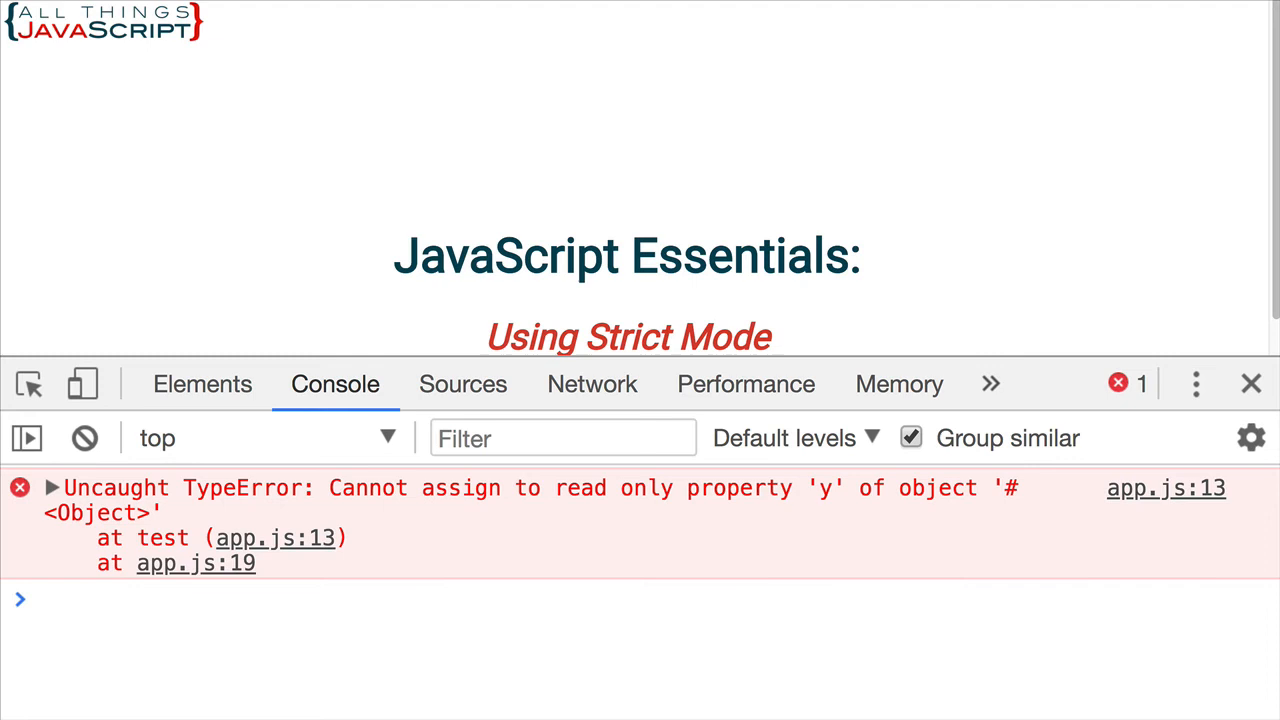
pyautogui.moveTo(463, 540)
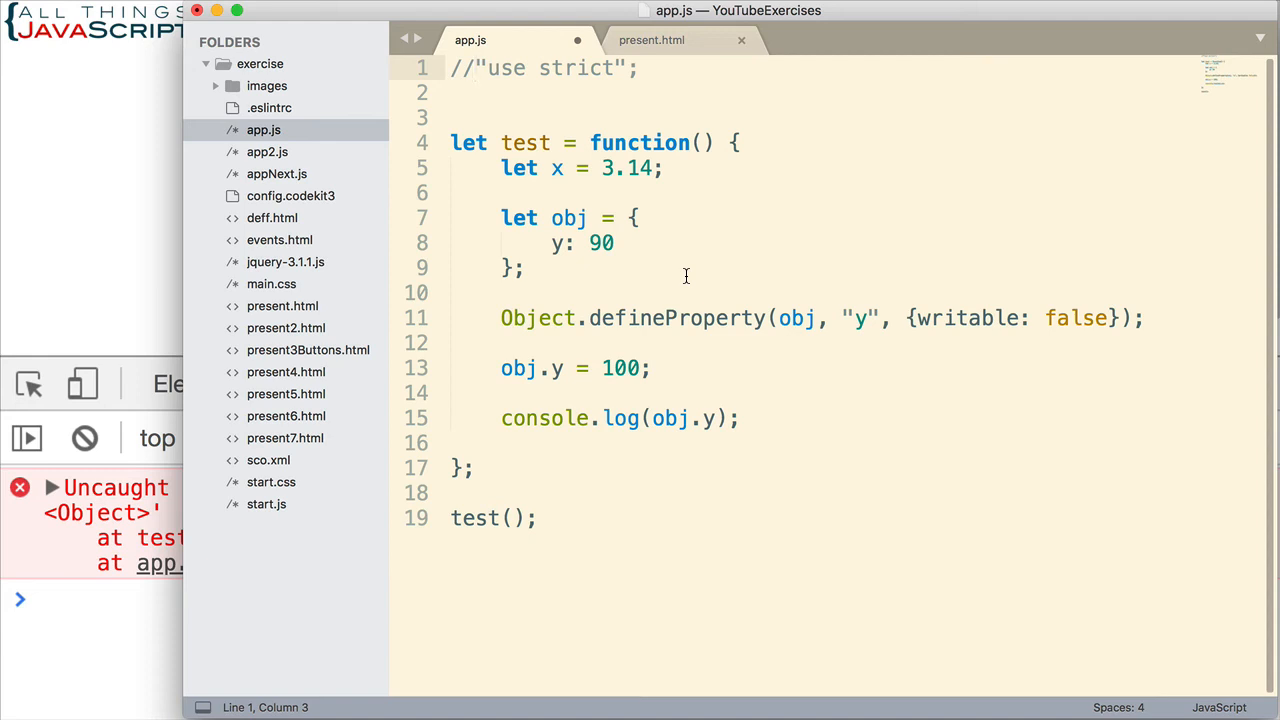
pyautogui.moveTo(725, 200)
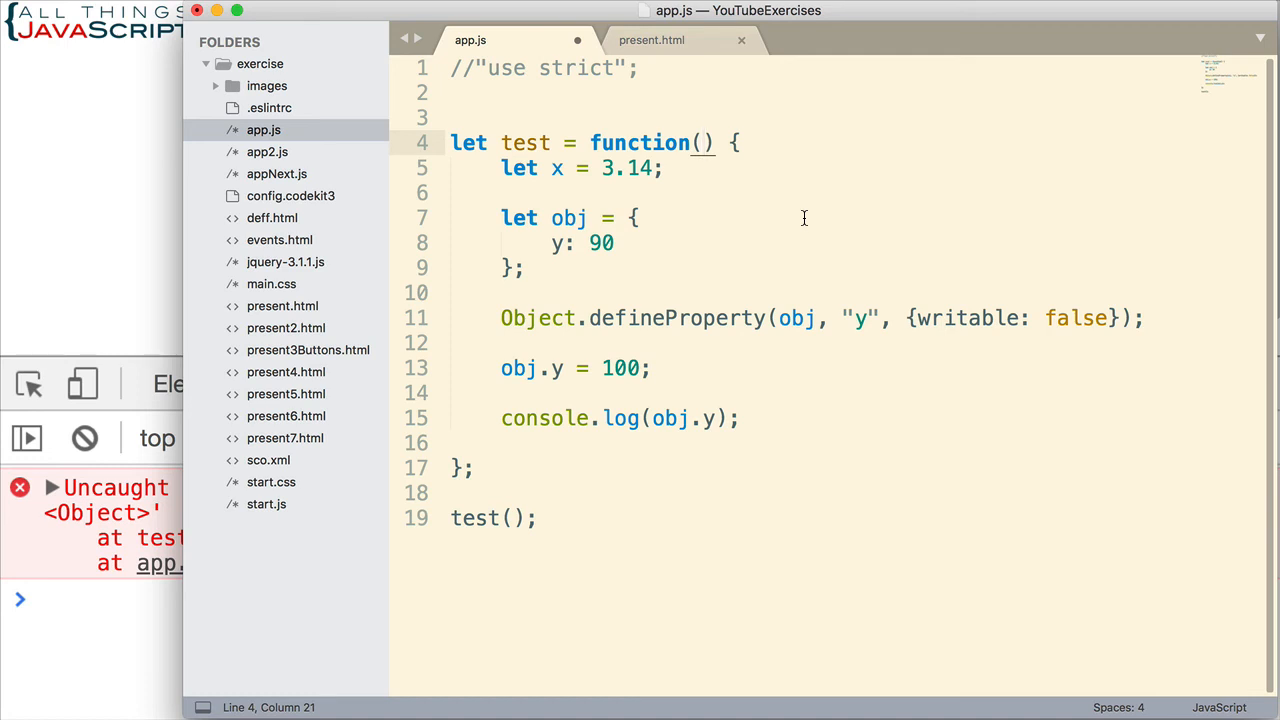
# Give test duplicate parameters (i2, i2), set y to i2, and call test(90, 110)
pyautogui.write('i2,')
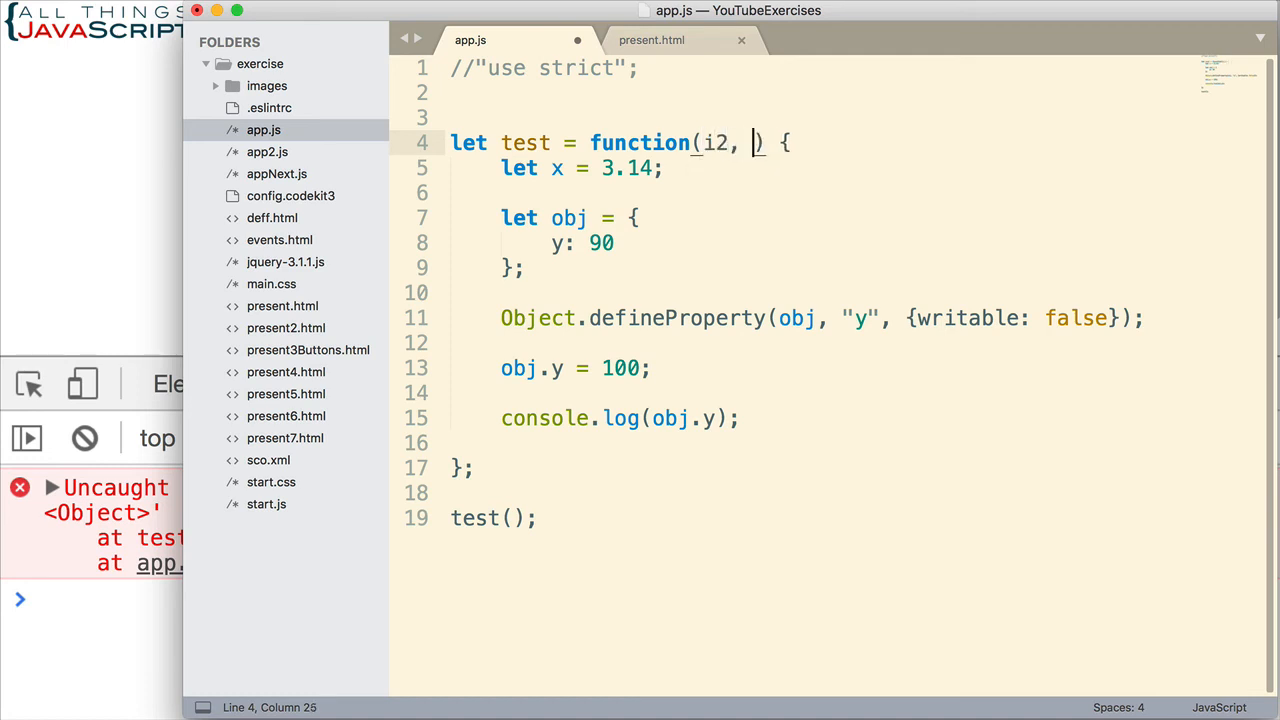
pyautogui.write('i2')
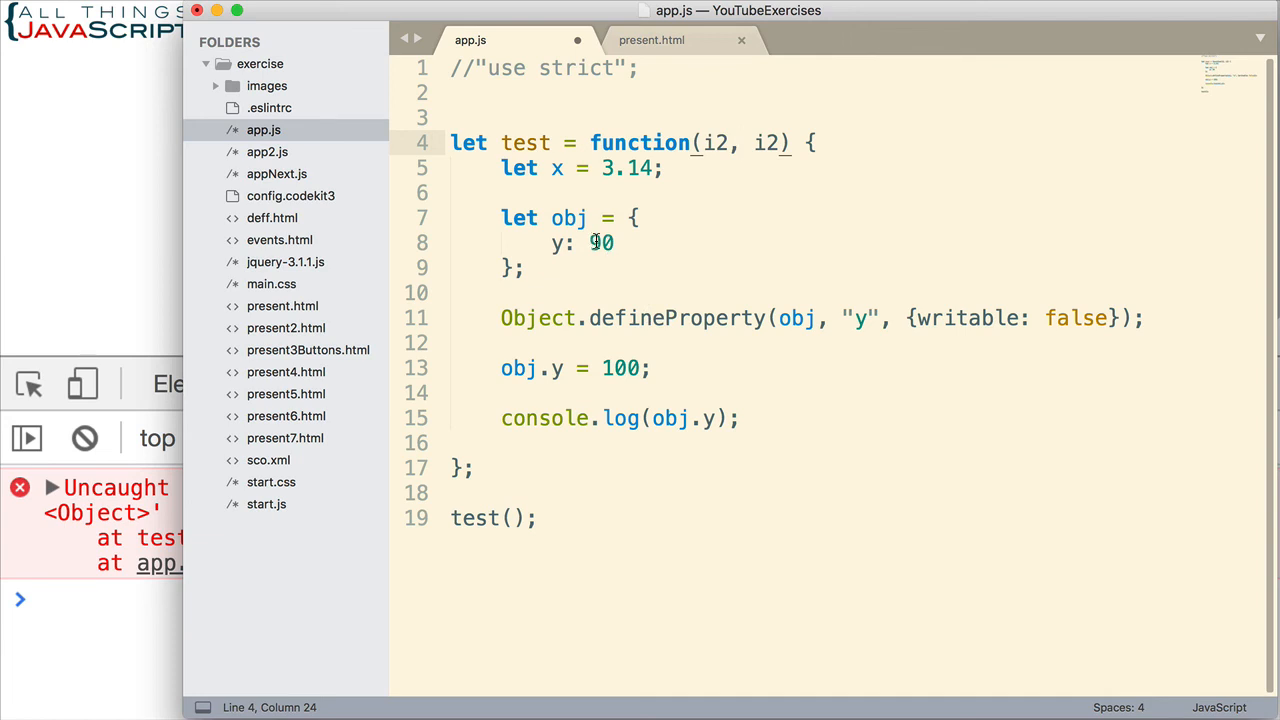
pyautogui.write('i')
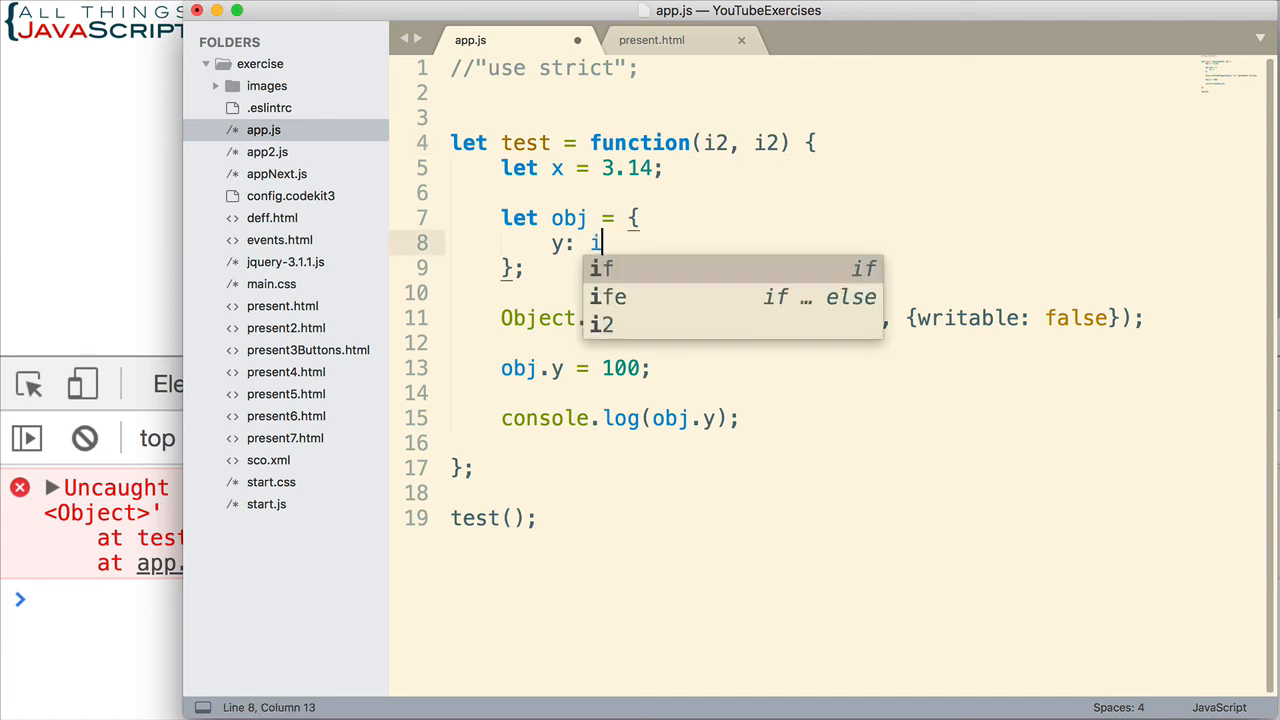
pyautogui.write('2')
pyautogui.click(855, 368)
pyautogui.write('//')
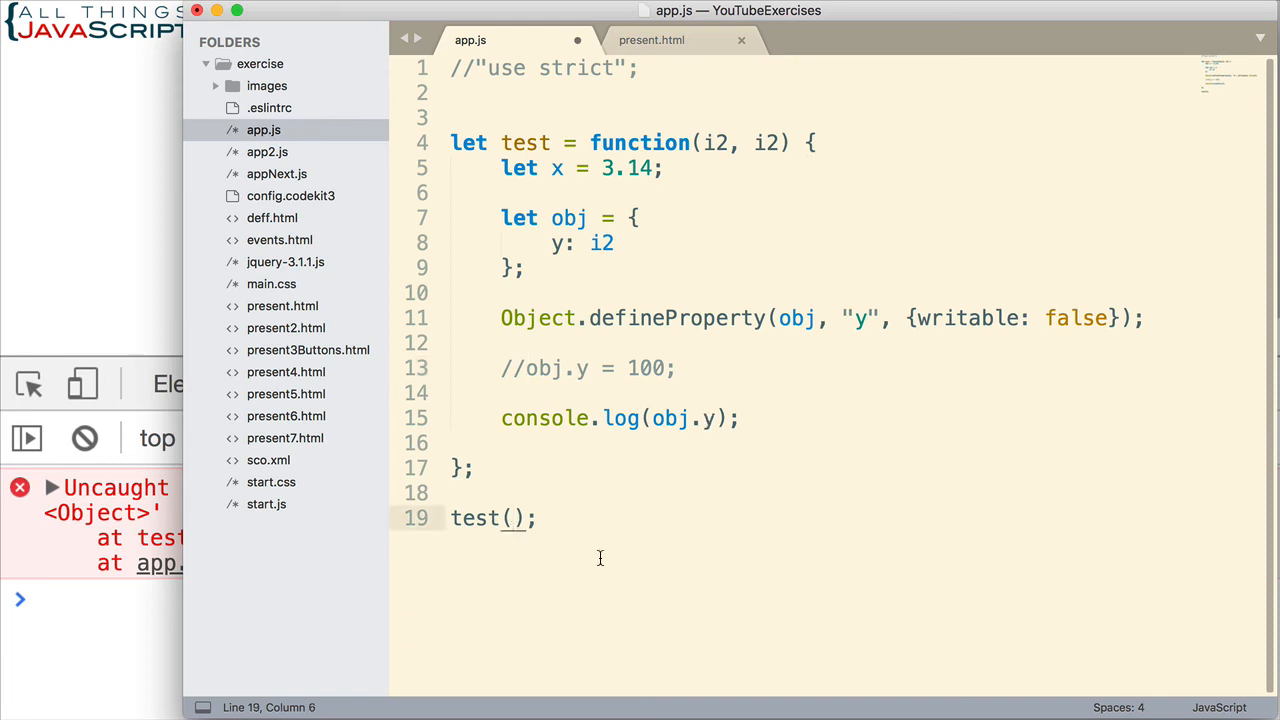
pyautogui.write('90,')
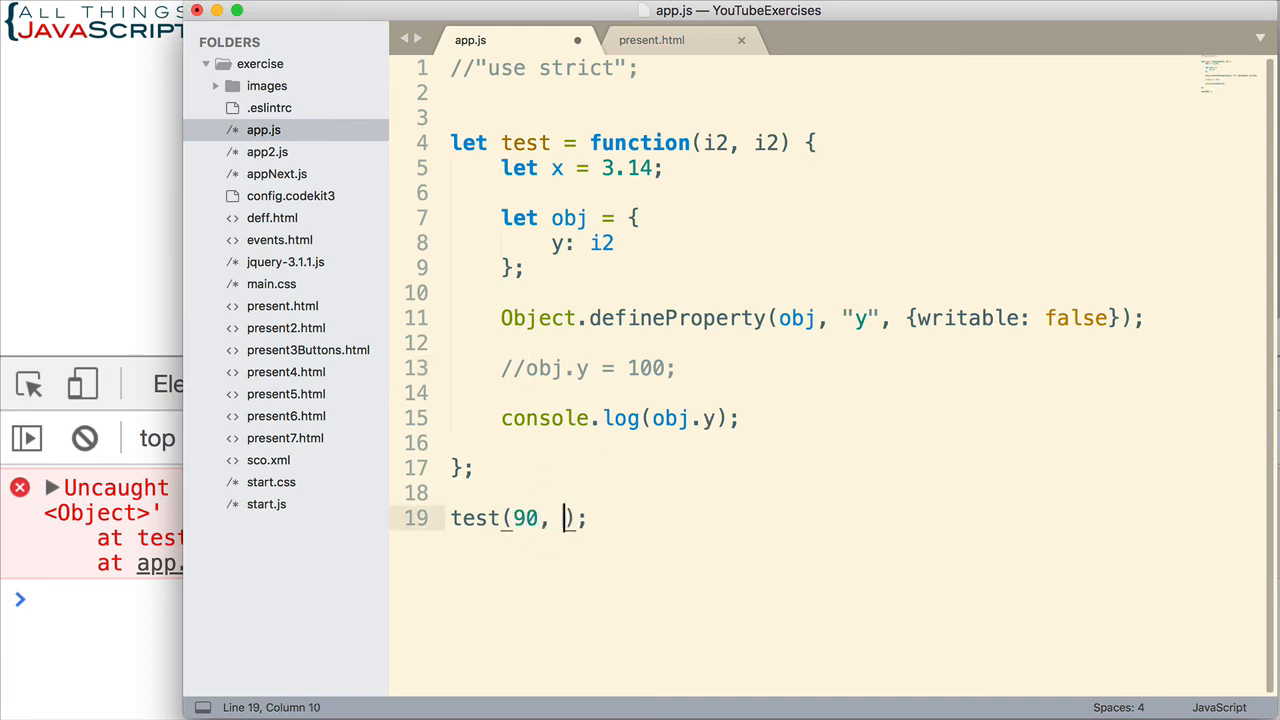
pyautogui.write('110')
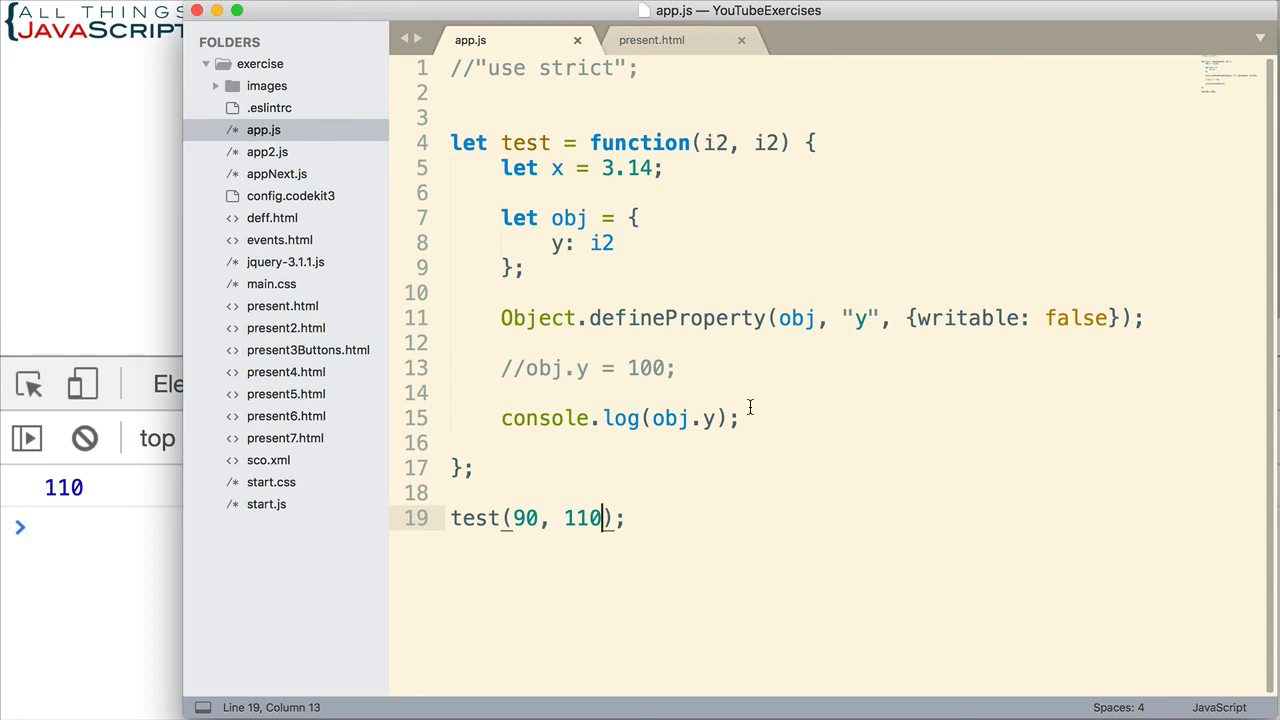
pyautogui.moveTo(95, 648)
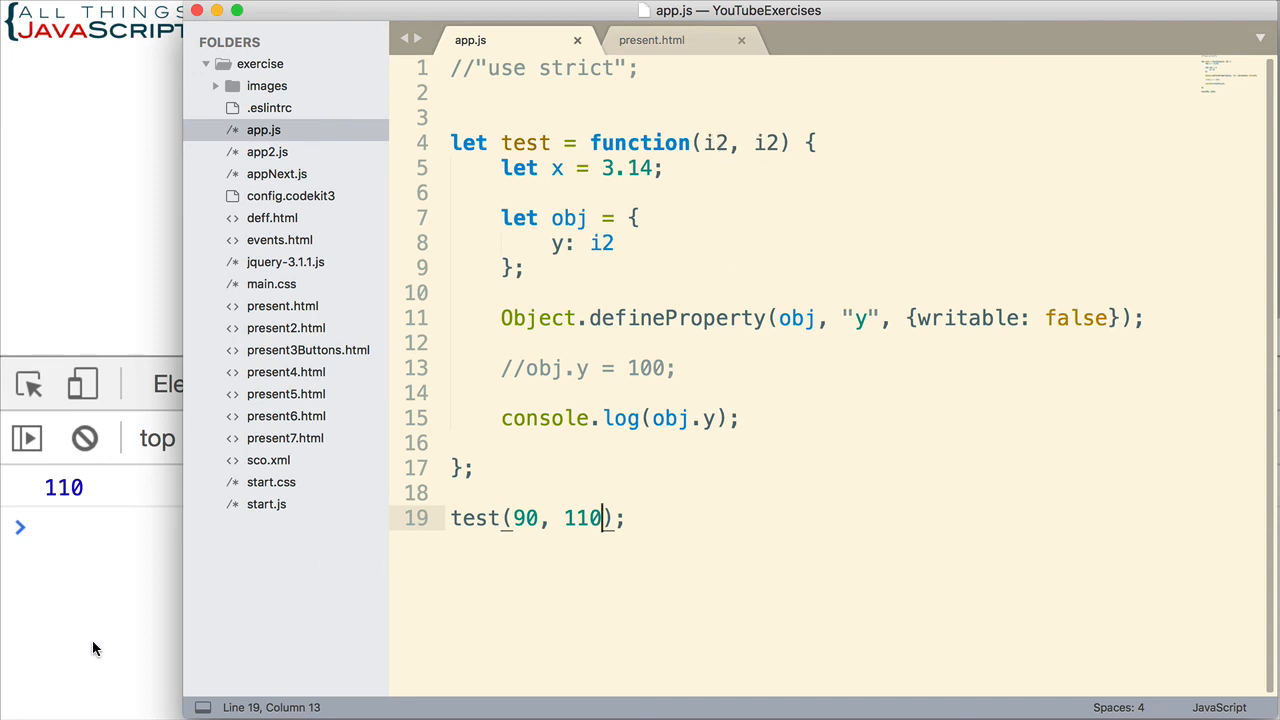
# Select the start of the commented-out "use strict" line
pyautogui.doubleClick(717, 142)
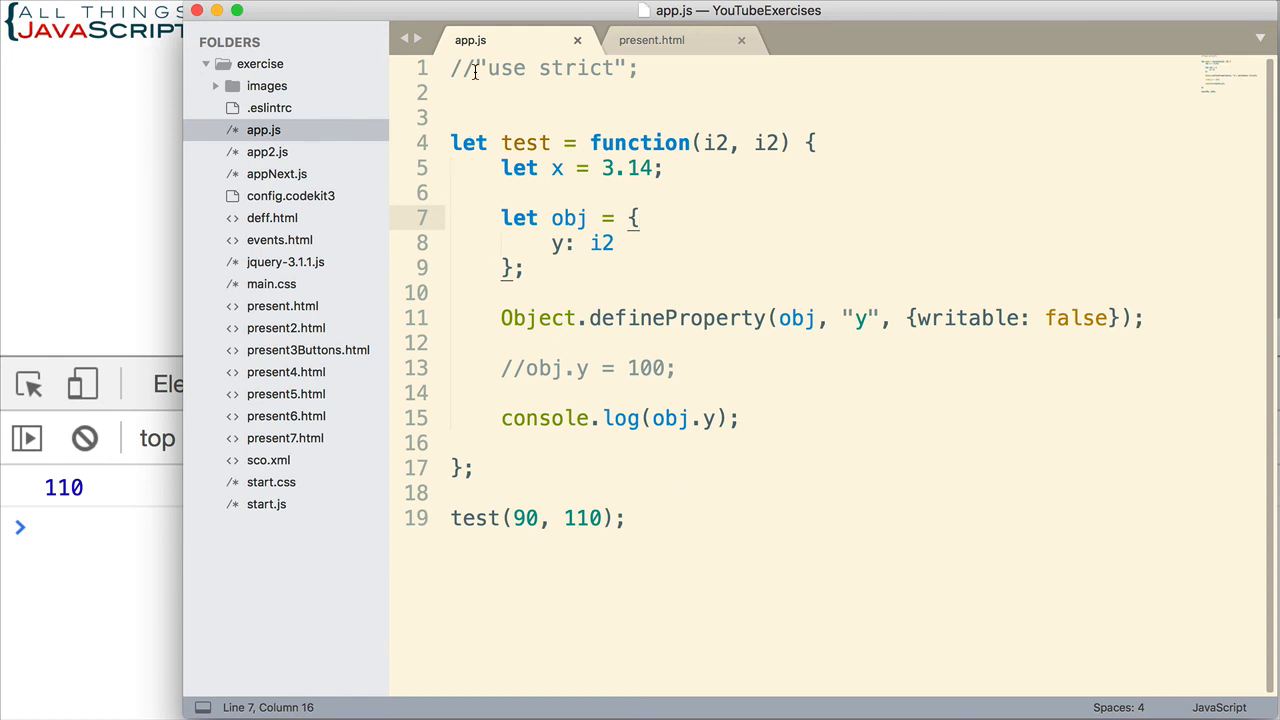
# Uncomment "use strict" to turn strict mode back on
pyautogui.press('Backspace')
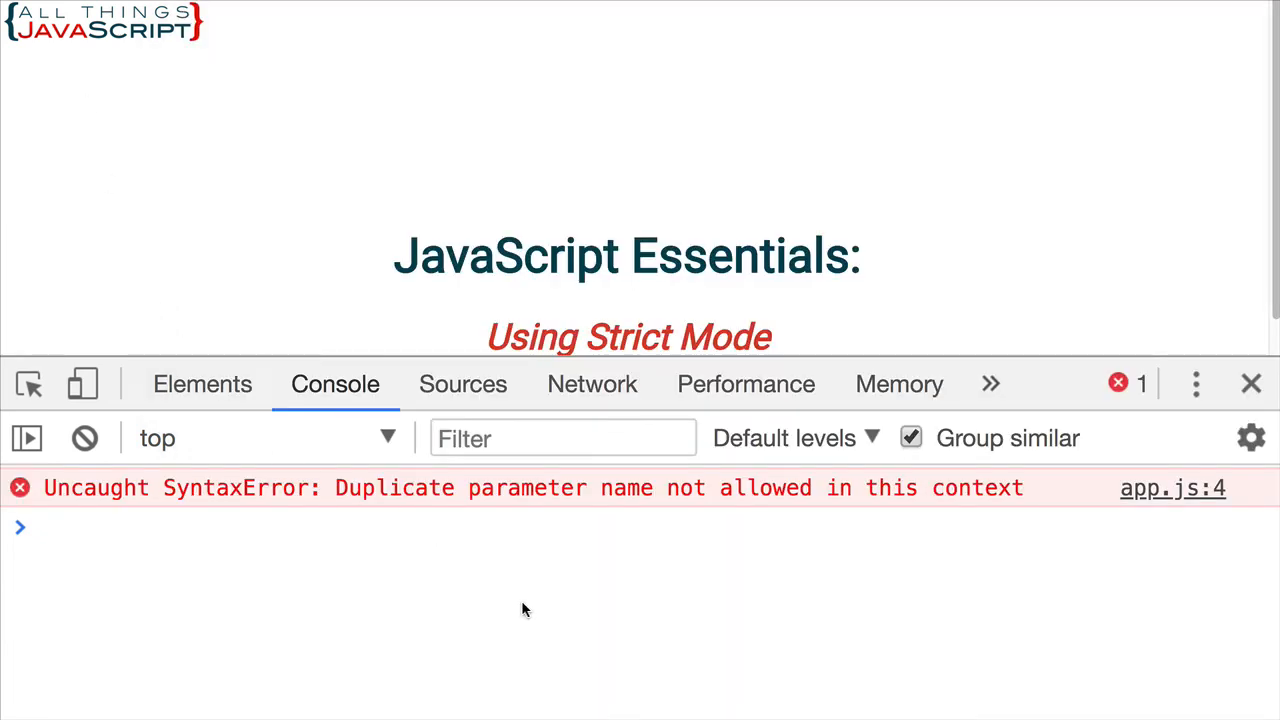
pyautogui.moveTo(872, 500)
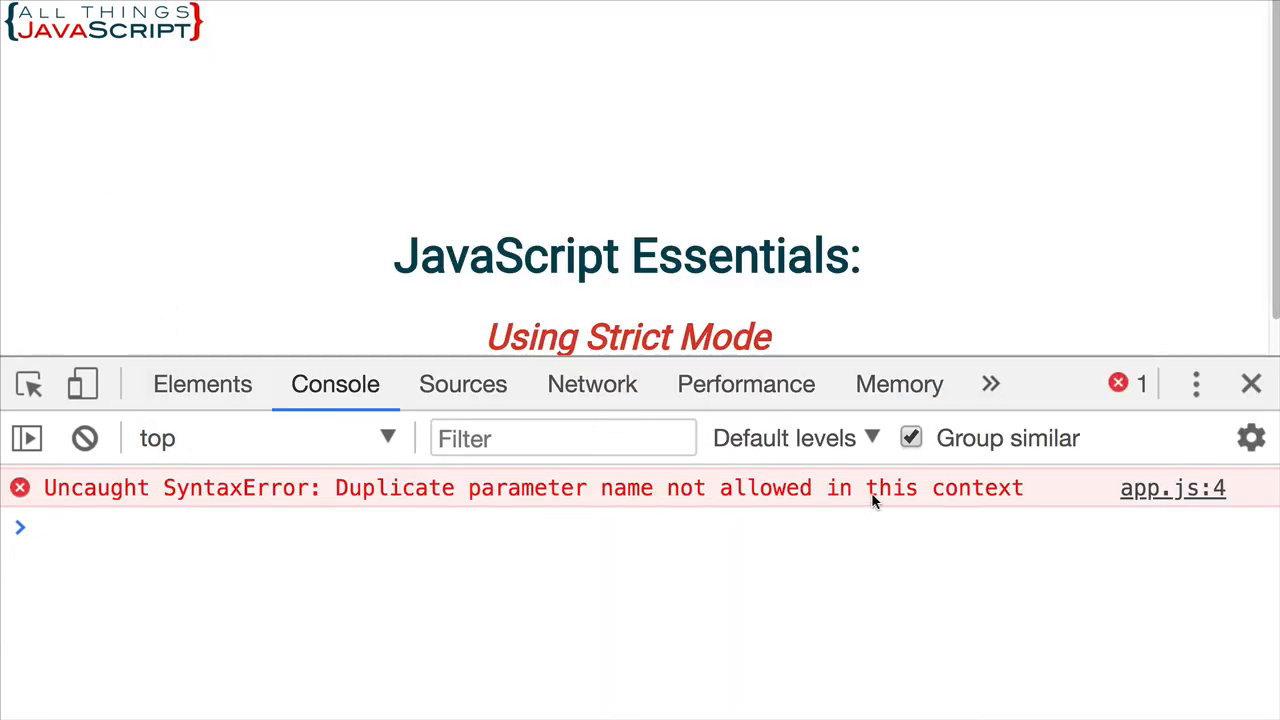
pyautogui.moveTo(980, 504)
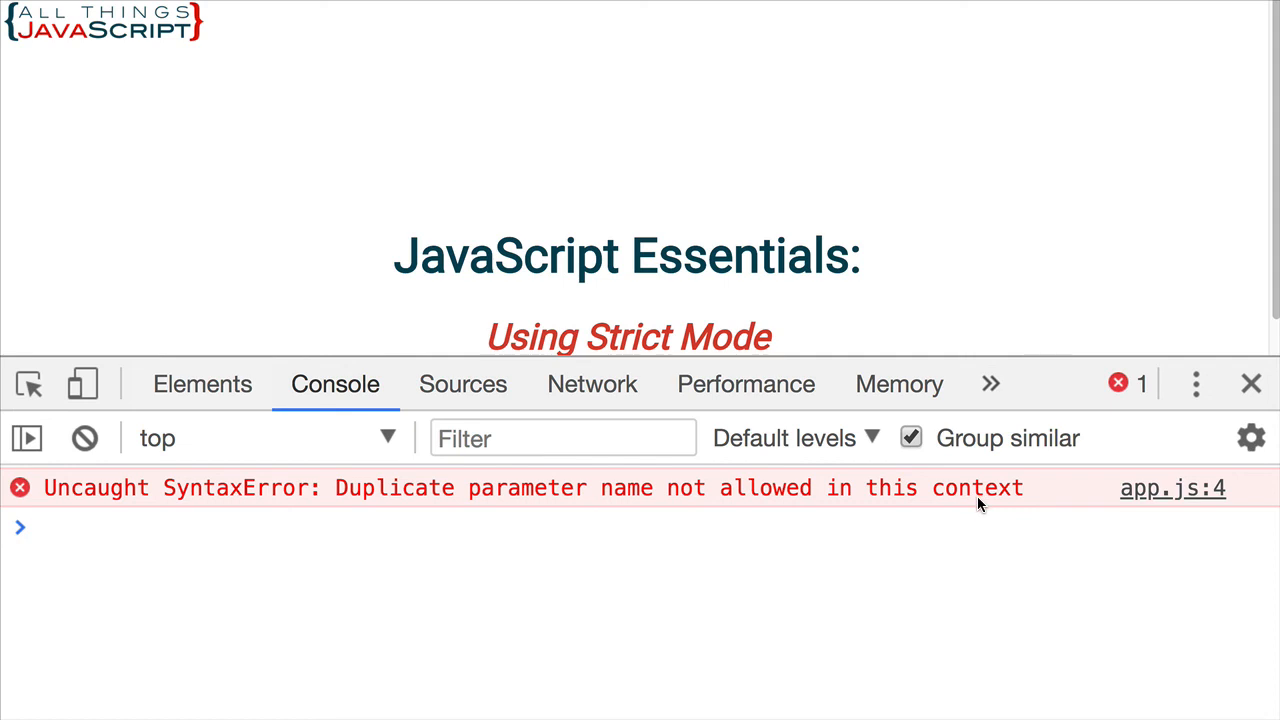